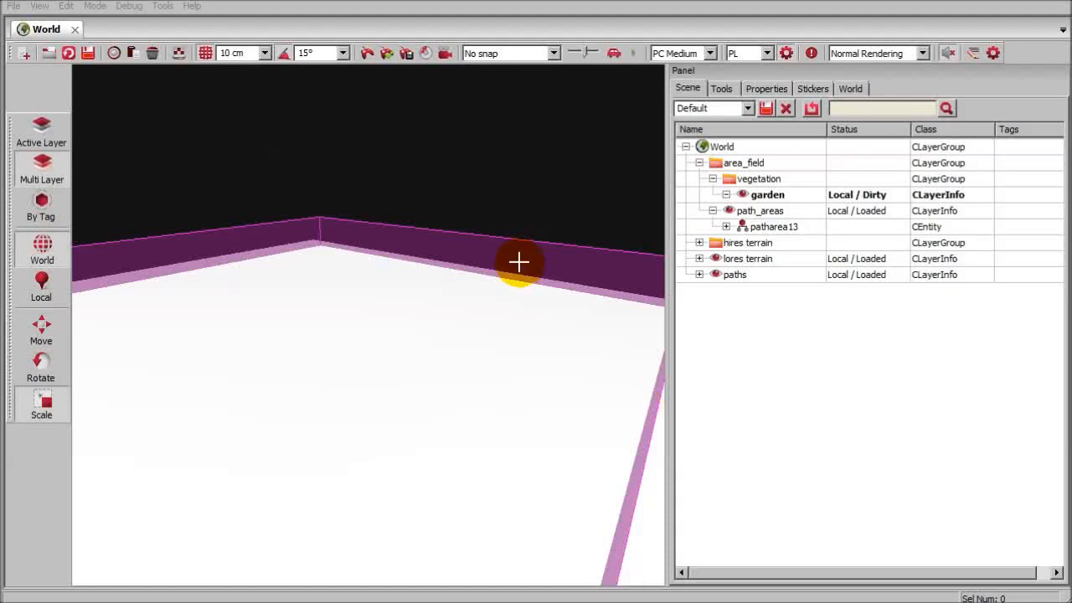
mouse_move(628, 288)
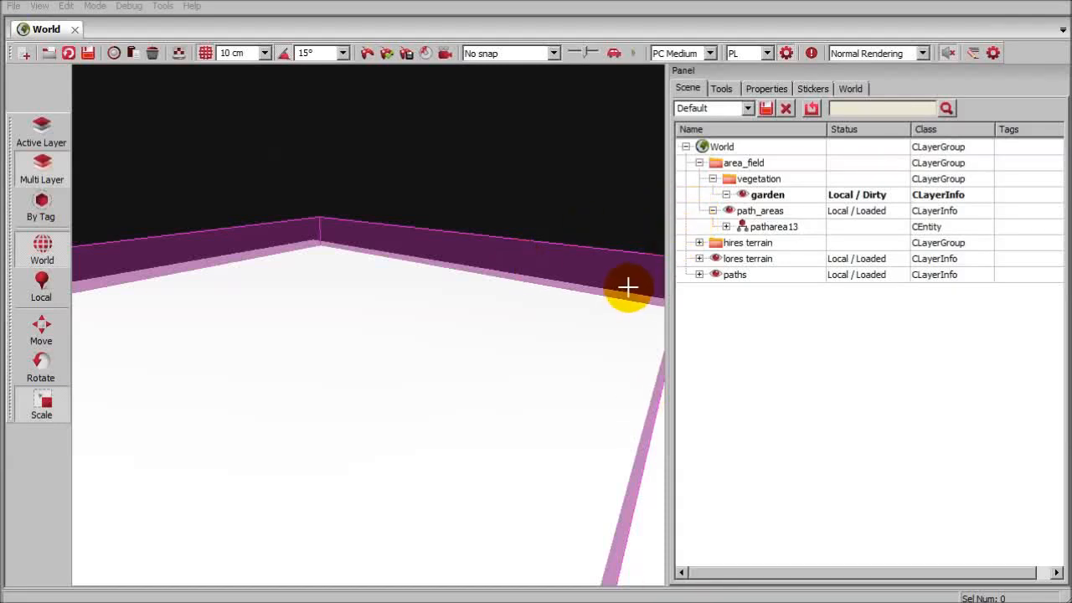
mouse_move(490, 269)
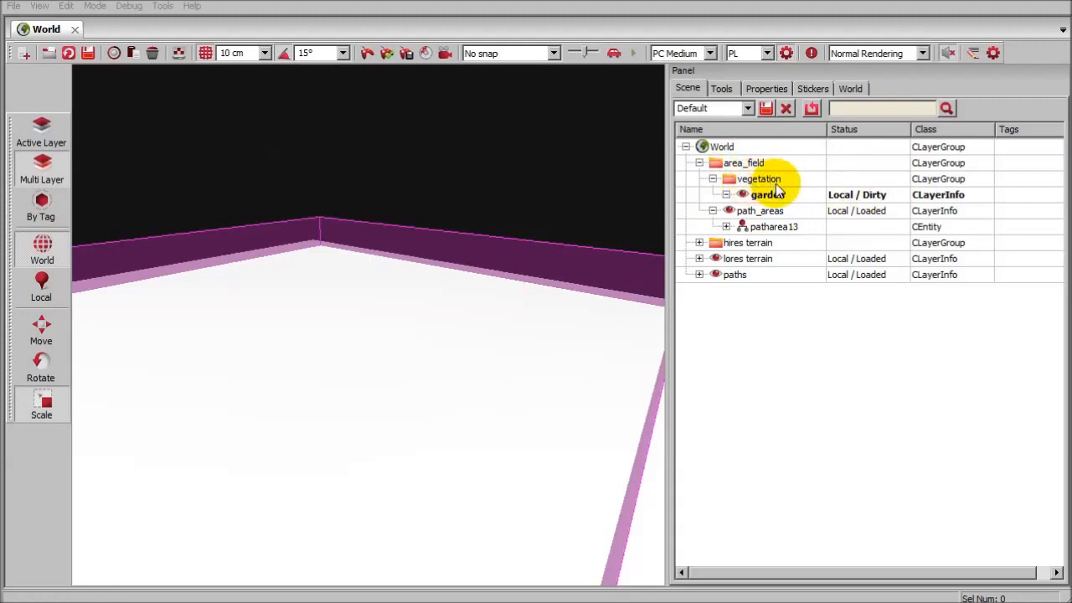
- Open the Gardener tool and type small_forest over the 0blank preset name
left_click(767, 194)
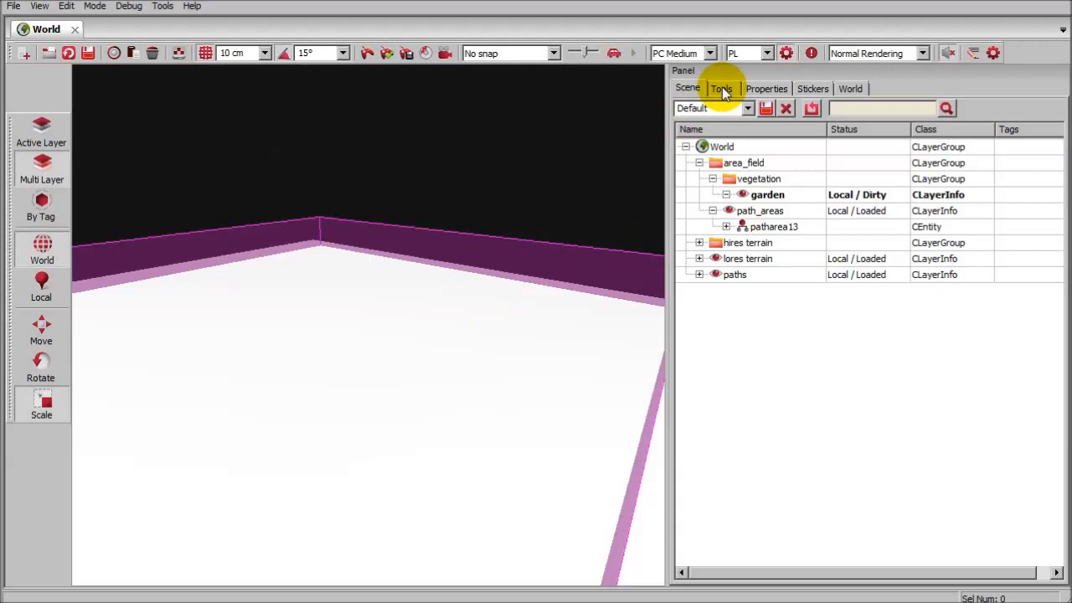
left_click(720, 89)
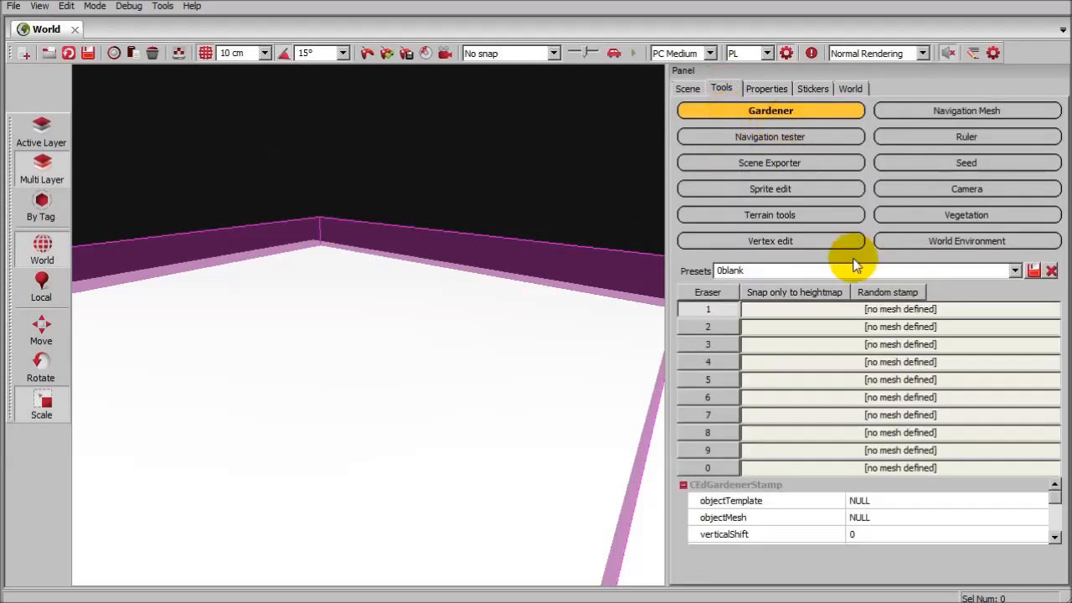
left_click(779, 271)
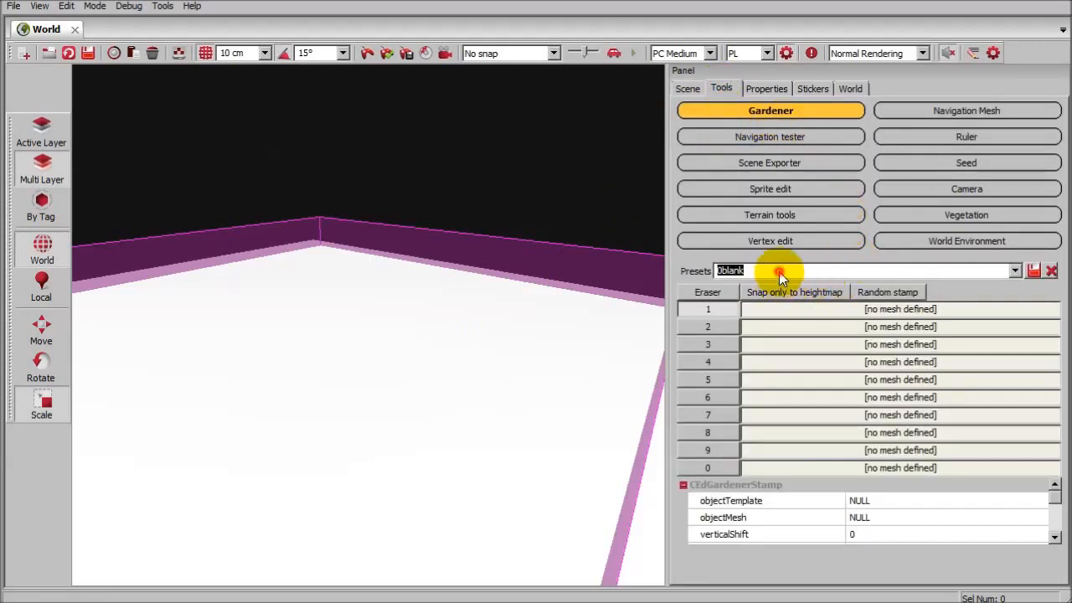
mouse_move(779, 275)
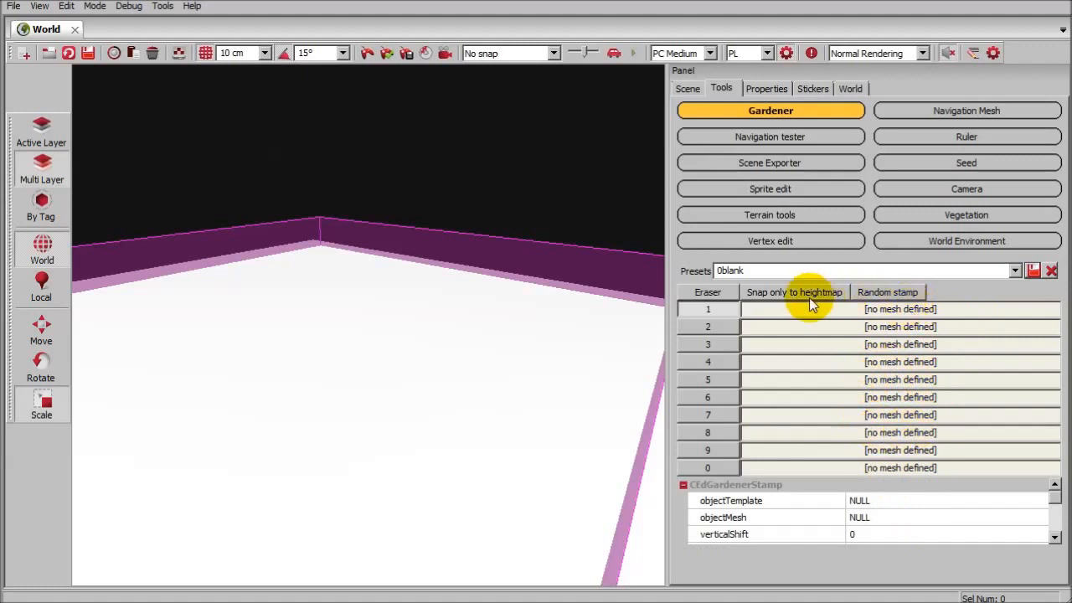
left_click(1015, 271)
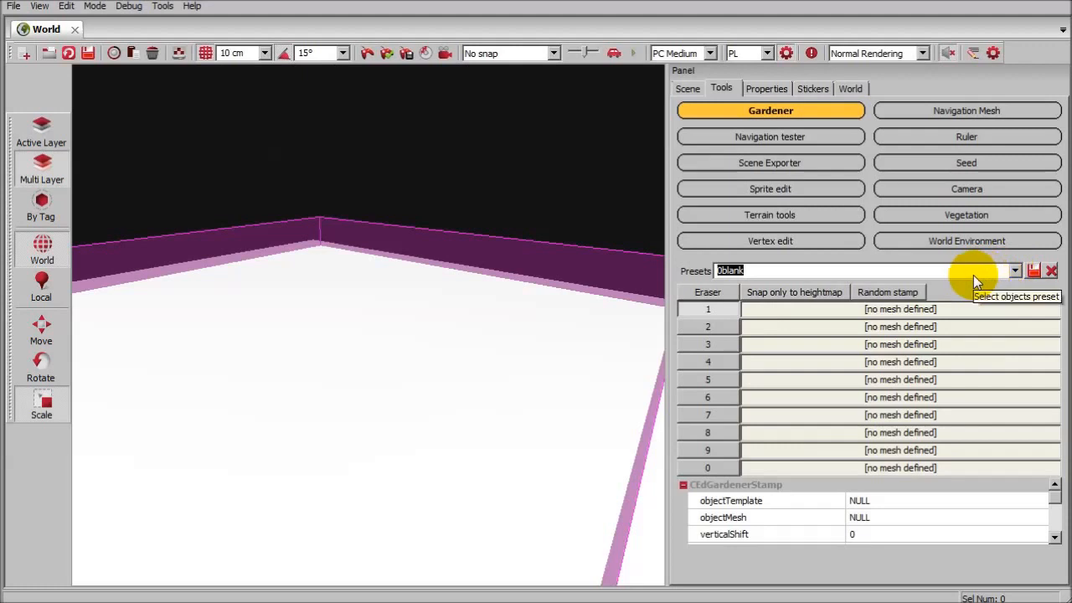
type("small_fo")
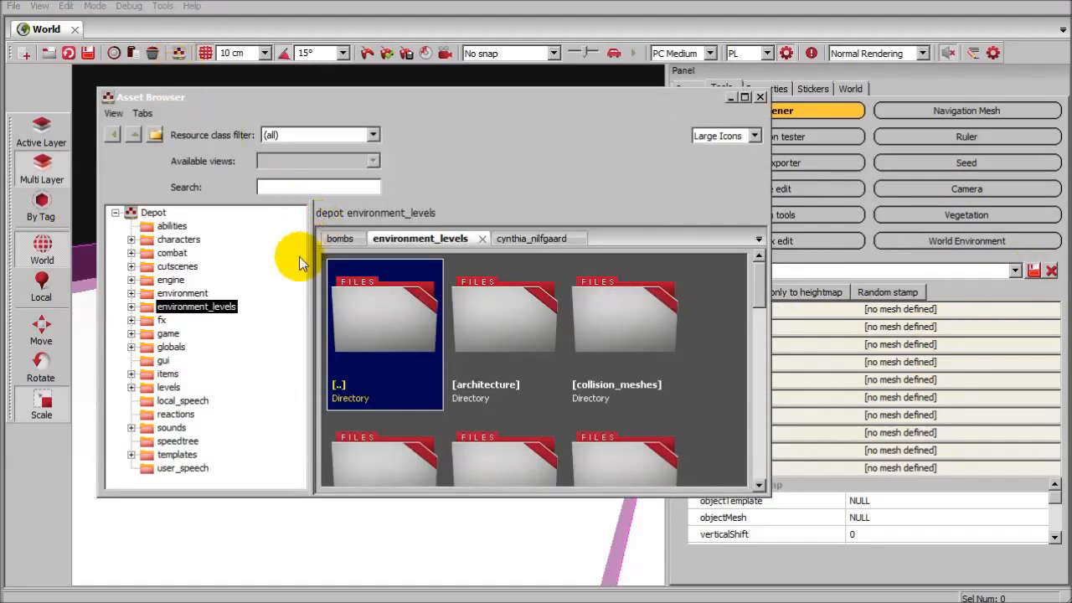
mouse_move(191, 316)
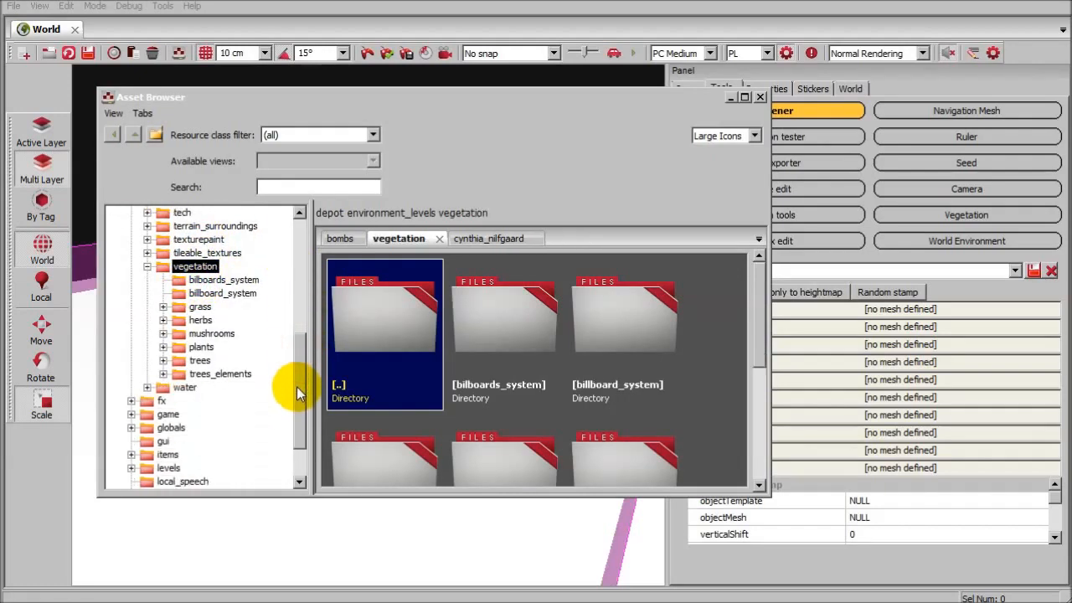
- Assign the burn_pine_a mesh from the trees folder to the preset's first slot
double_click(199, 360)
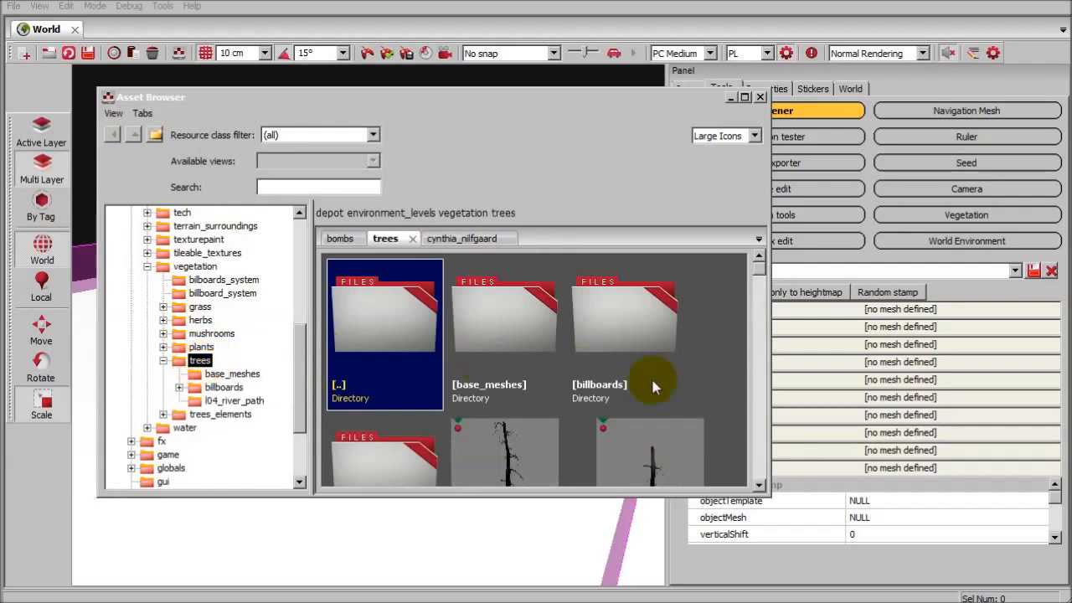
scroll("down", 3)
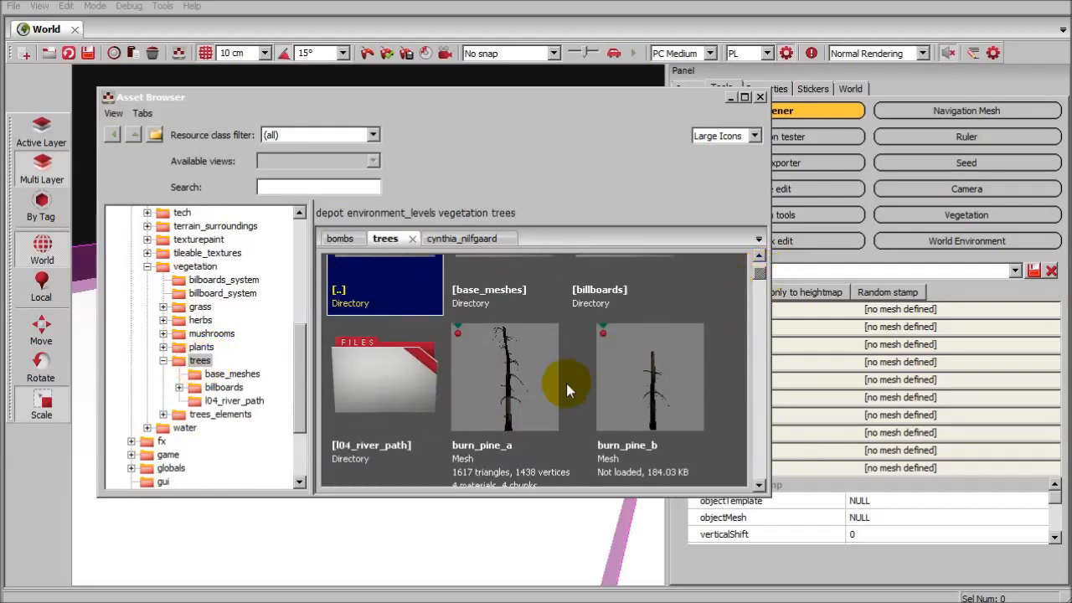
left_click(503, 377)
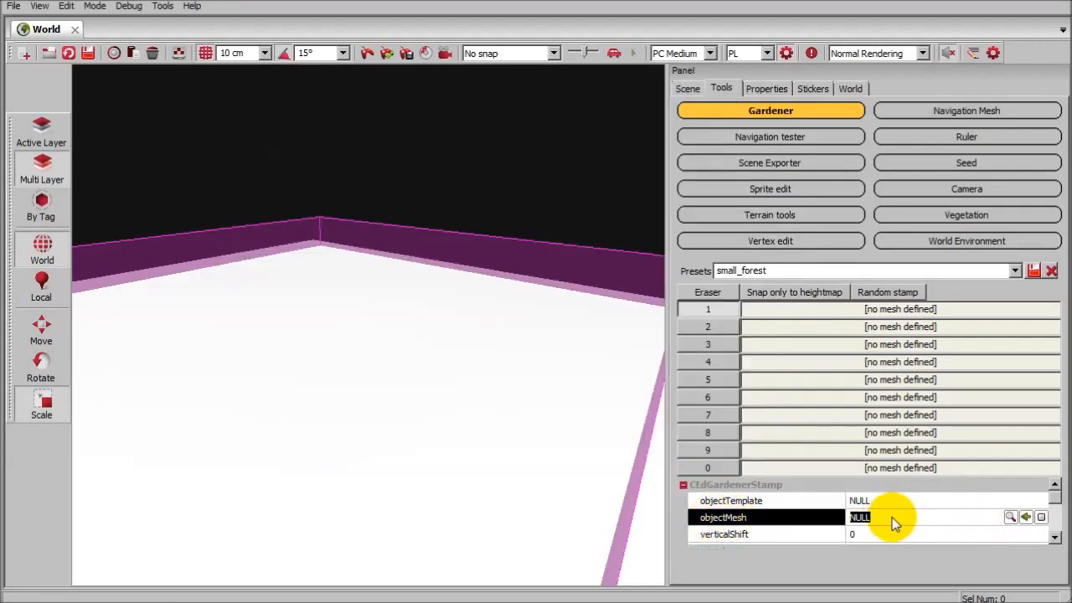
mouse_move(967, 532)
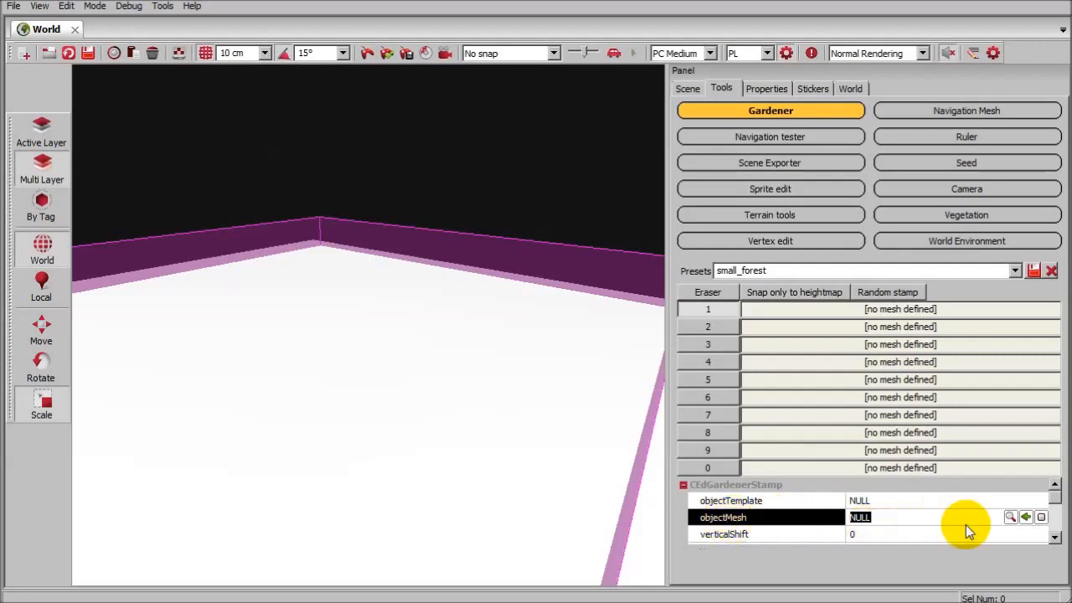
left_click(1010, 517)
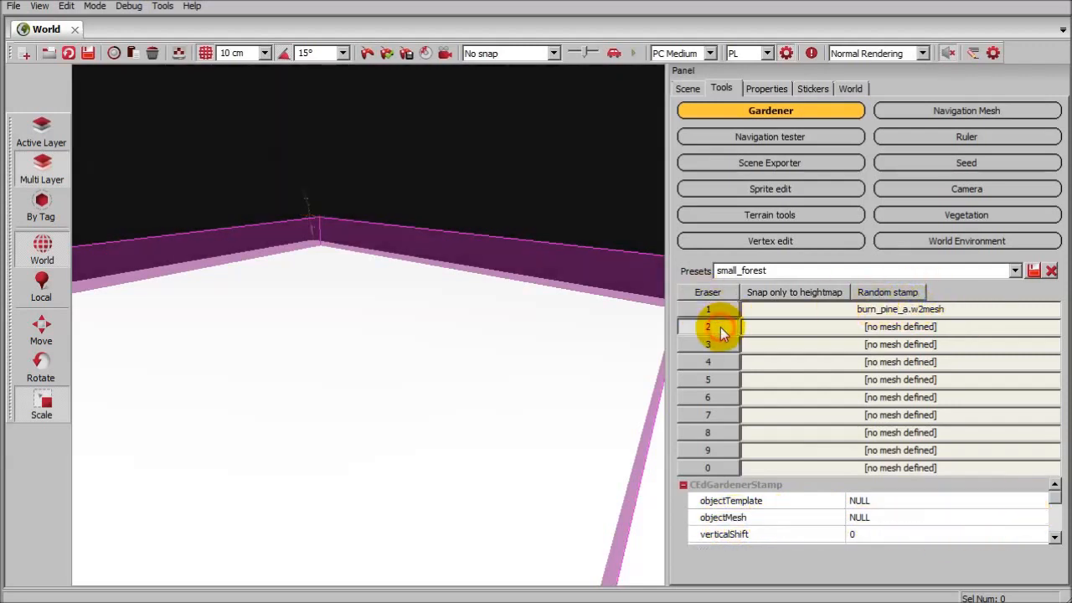
- Put prol_cedrus_a in slot two and browse to the mushrooms folder for slot three
left_click(182, 53)
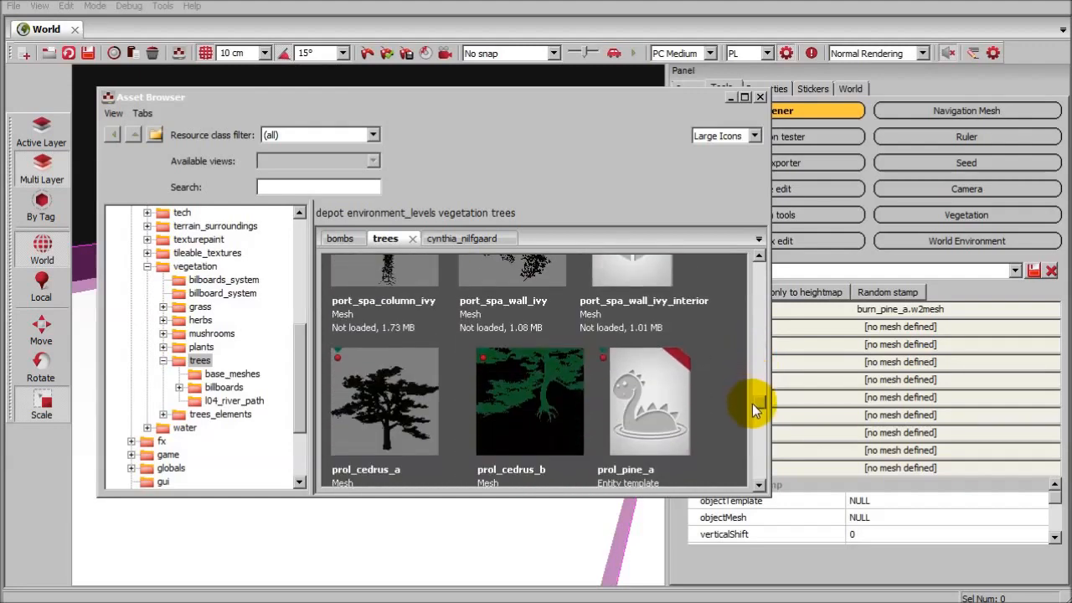
left_click(383, 394)
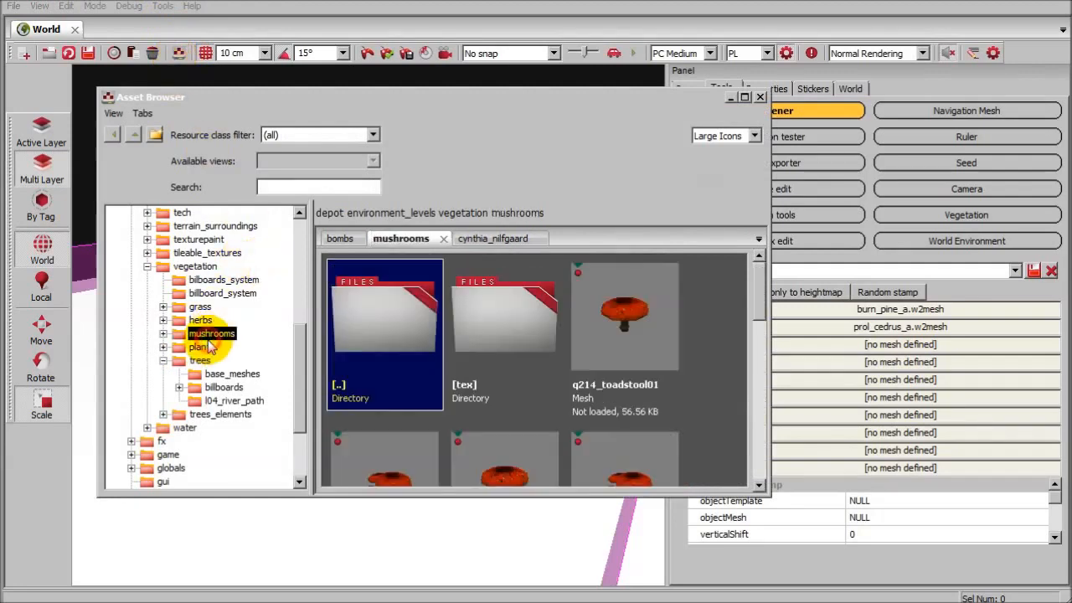
left_click(624, 314)
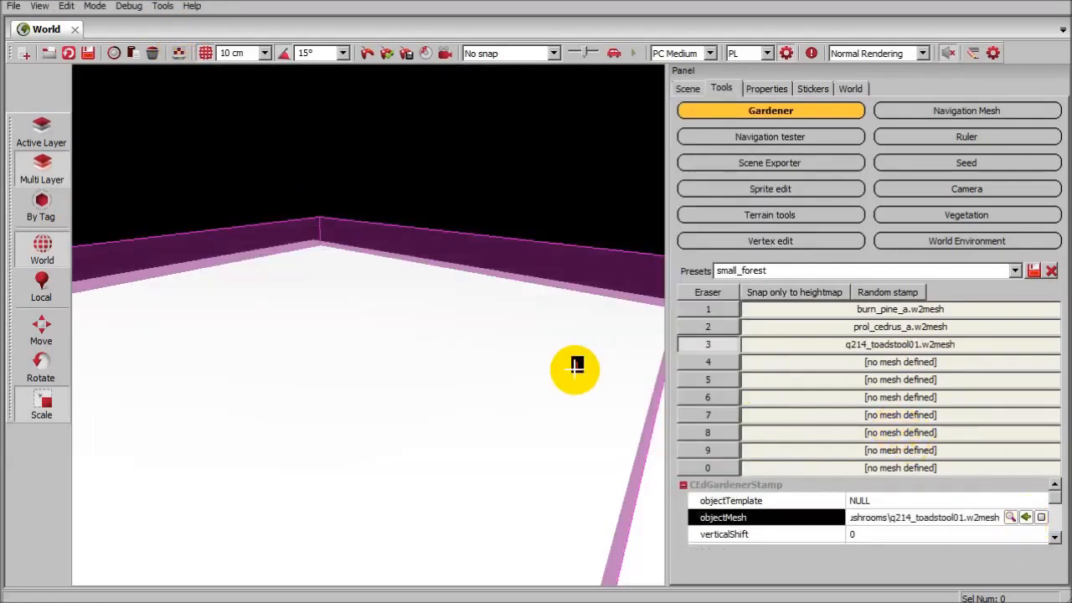
mouse_move(499, 348)
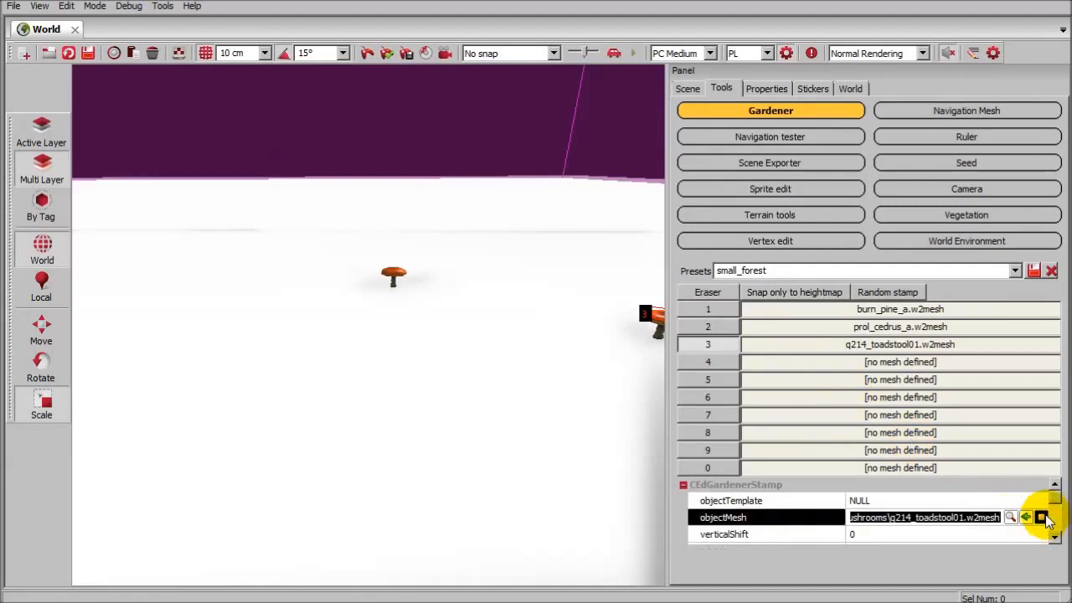
- Clear the q214_toadstool01 mesh from the preset's third slot
left_click(1041, 517)
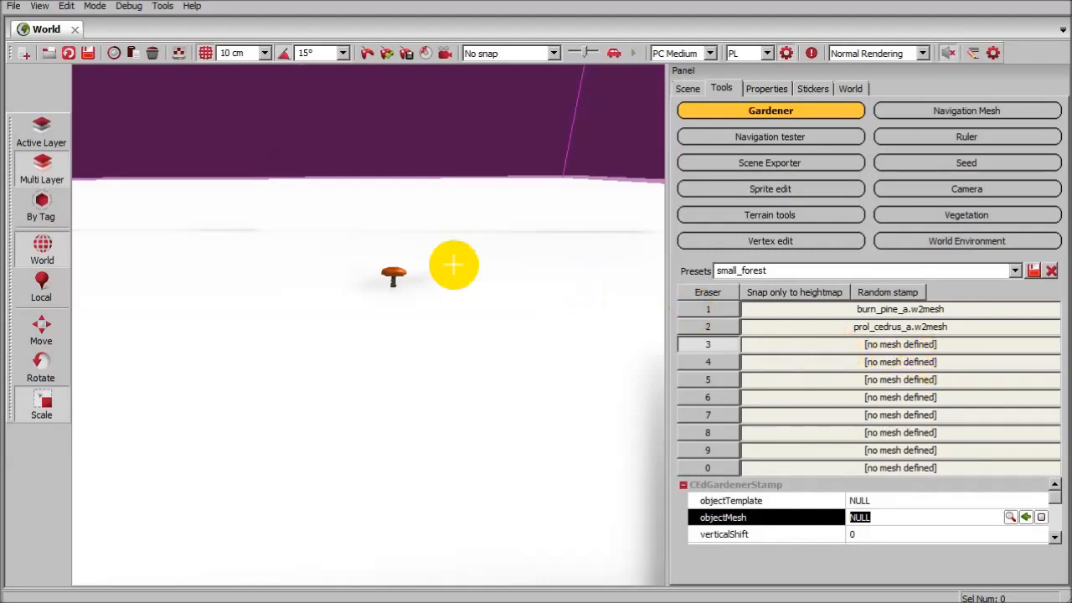
mouse_move(402, 244)
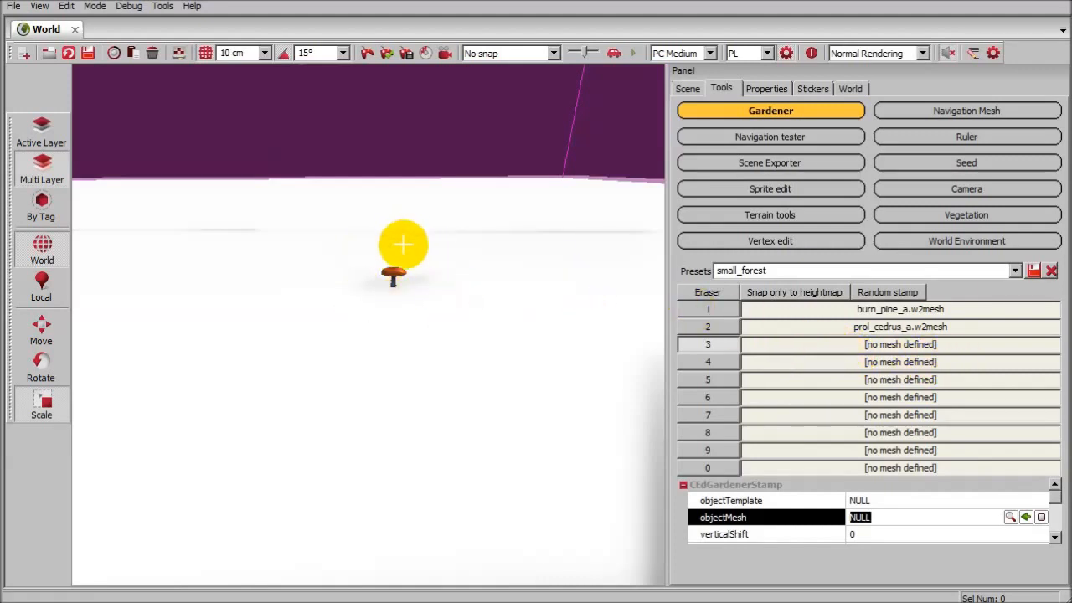
mouse_move(341, 400)
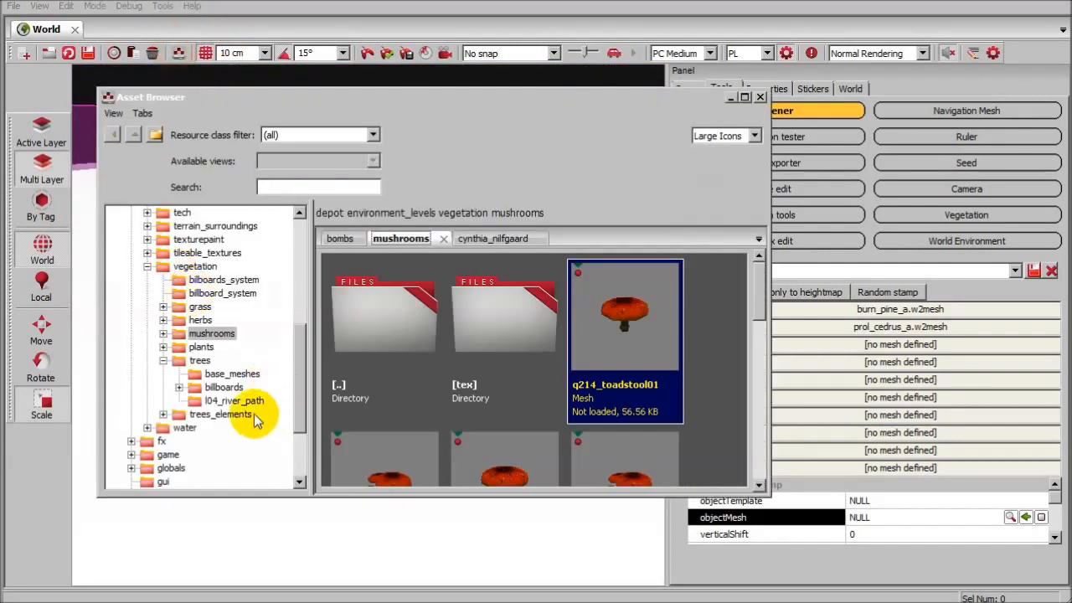
- Pick port_fallen01 from the trees folder and assign it to slot three's objectMesh
left_click(199, 360)
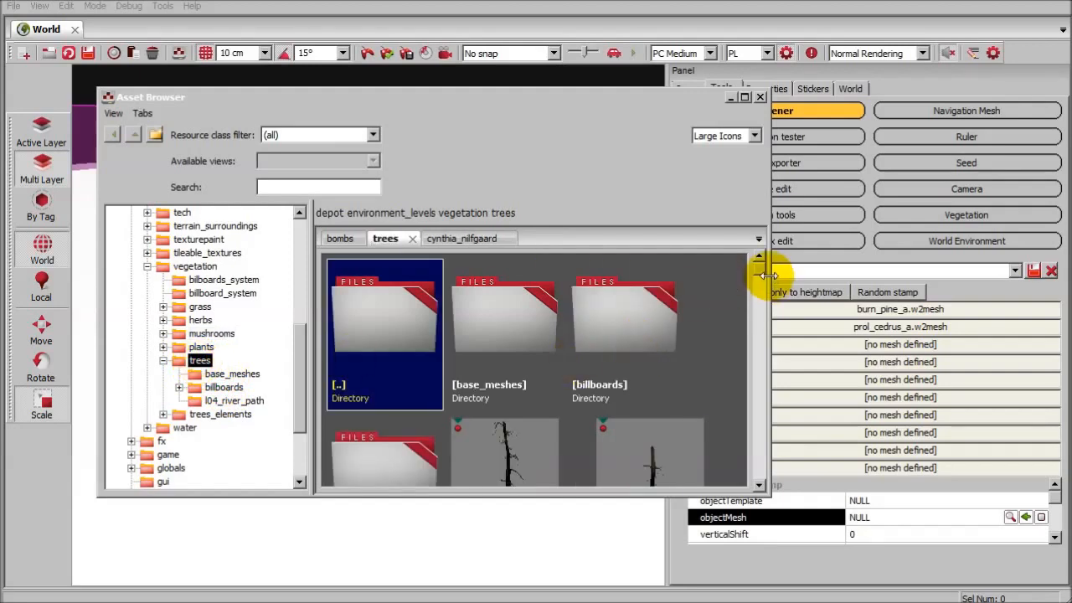
scroll("down", 3)
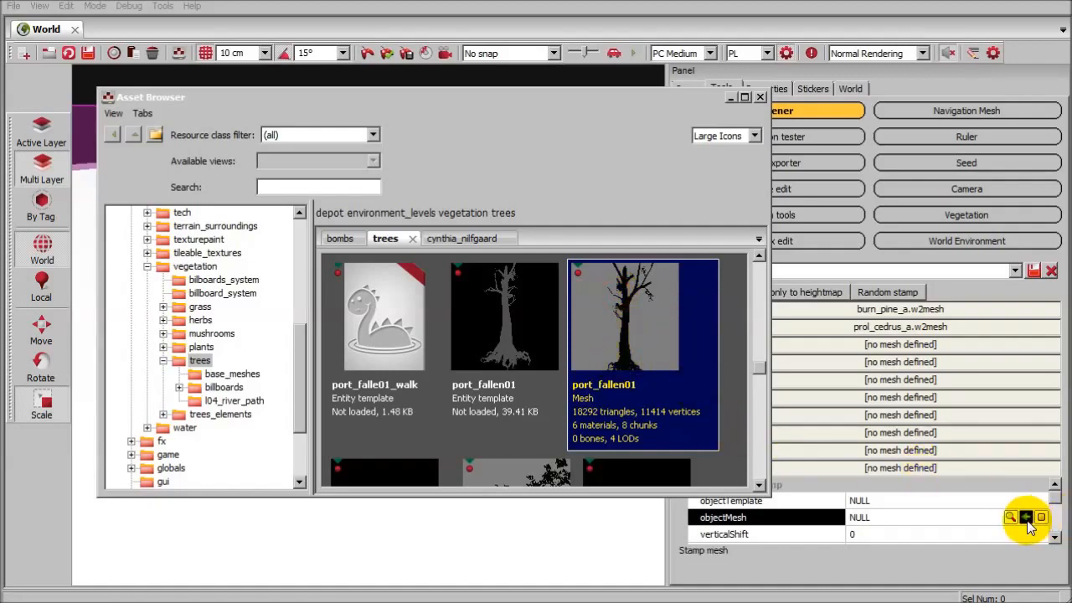
left_click(1025, 517)
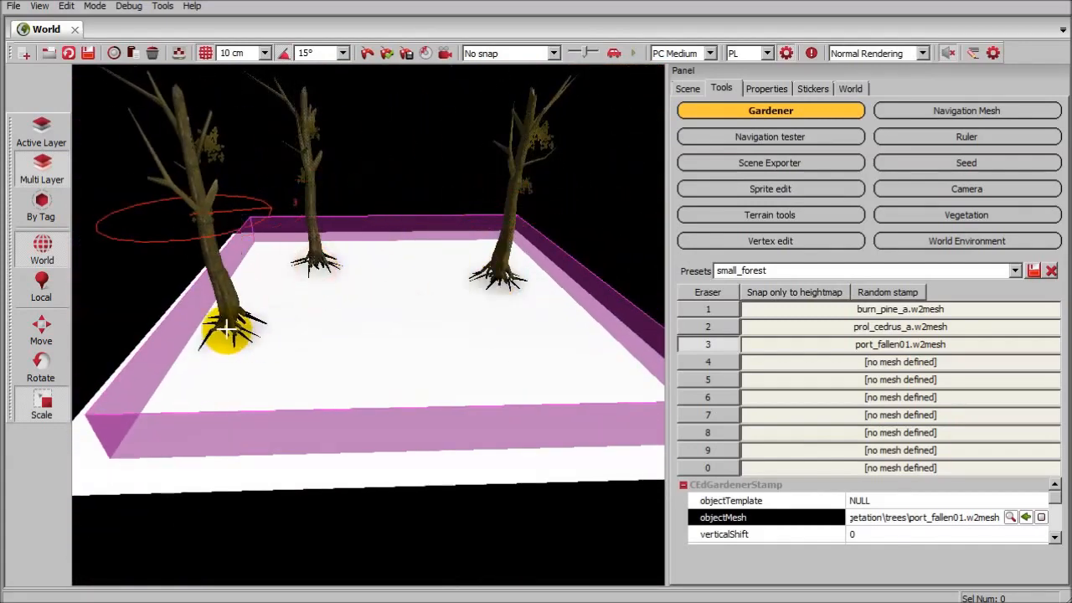
- Stamp trees from the small_forest preset onto the bordered ground
left_click(347, 343)
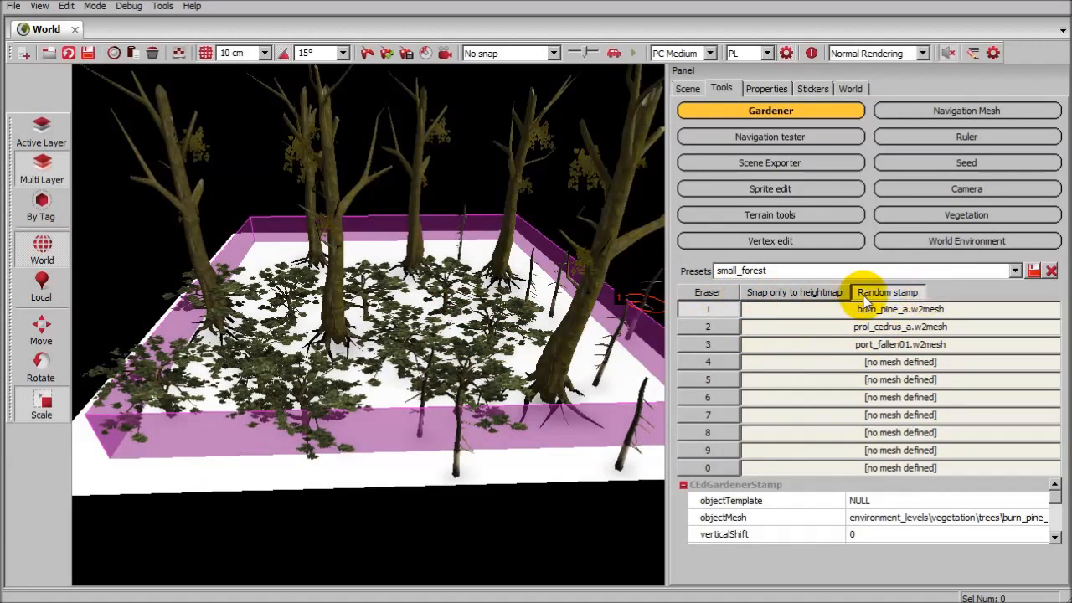
- Enable Random stamp, plant a tree near the back edge, then disable Random stamp
left_click(899, 344)
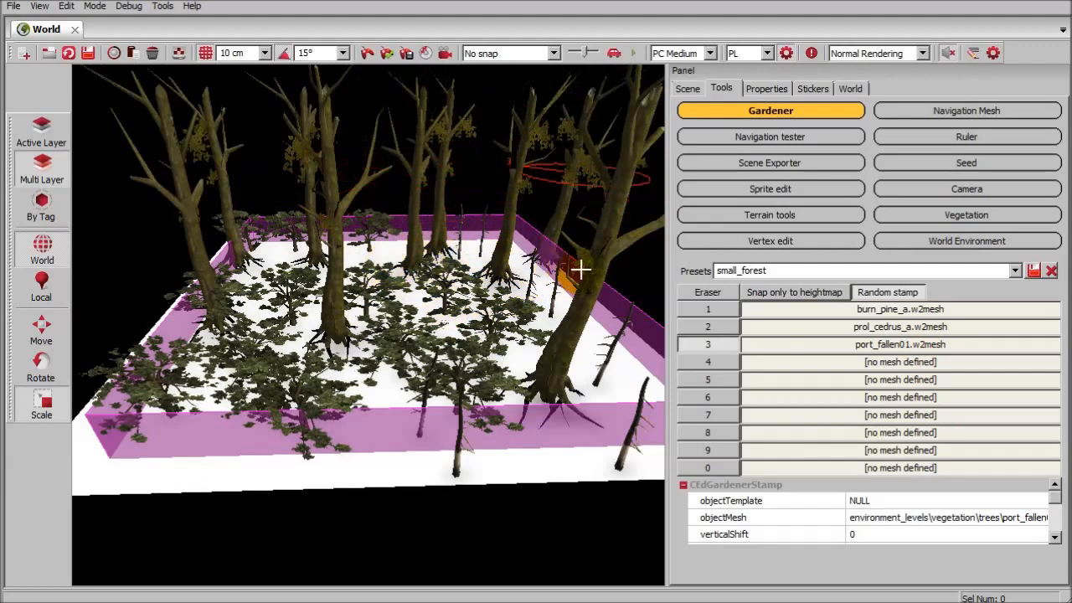
left_click(888, 293)
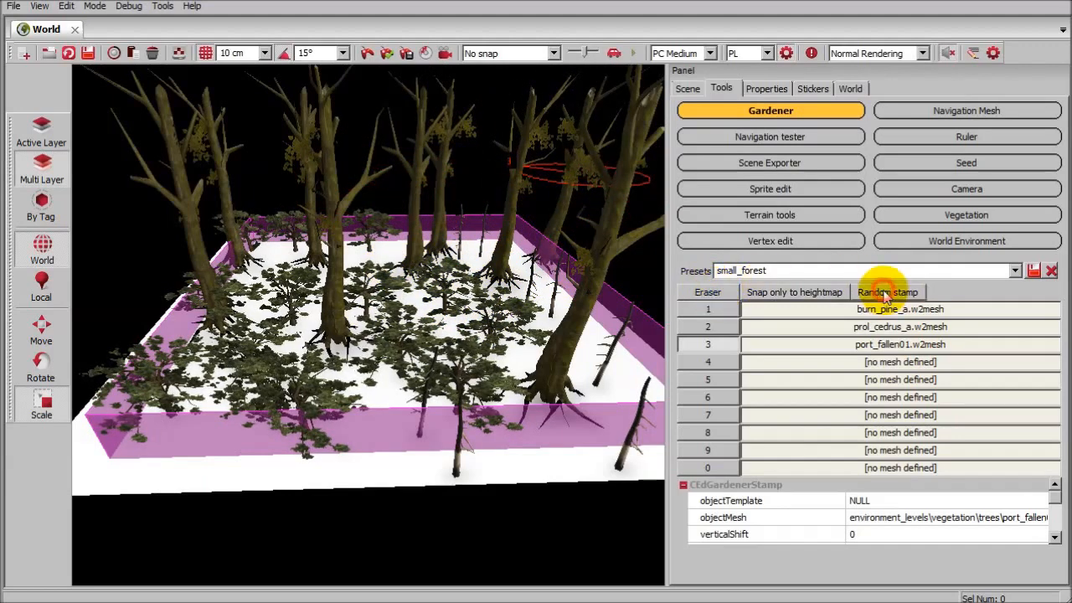
left_click(708, 292)
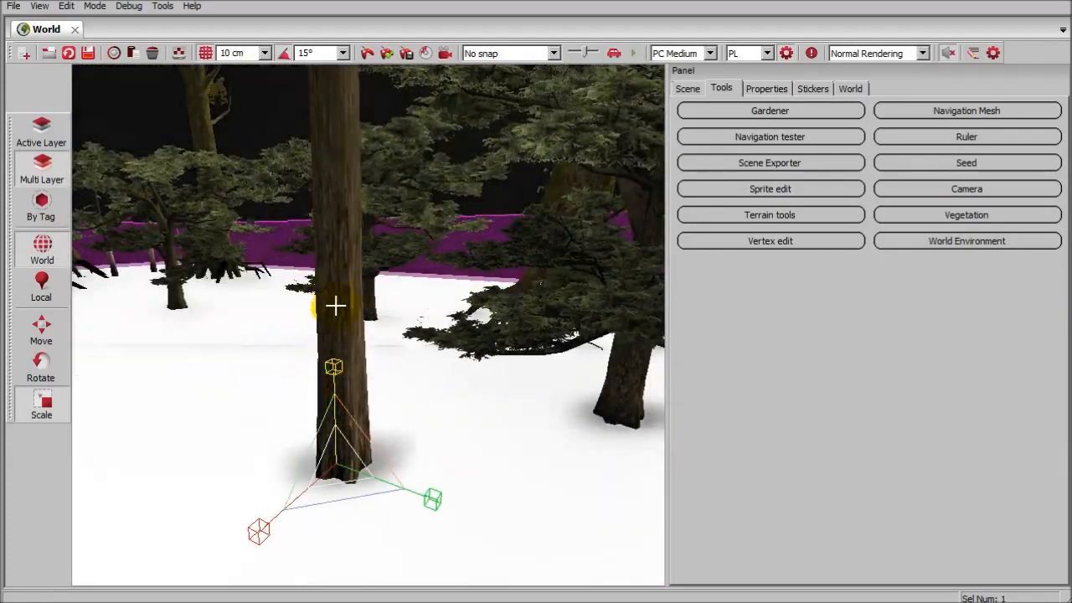
- Select the trunk of a planted tree in front of the camera
left_click(260, 532)
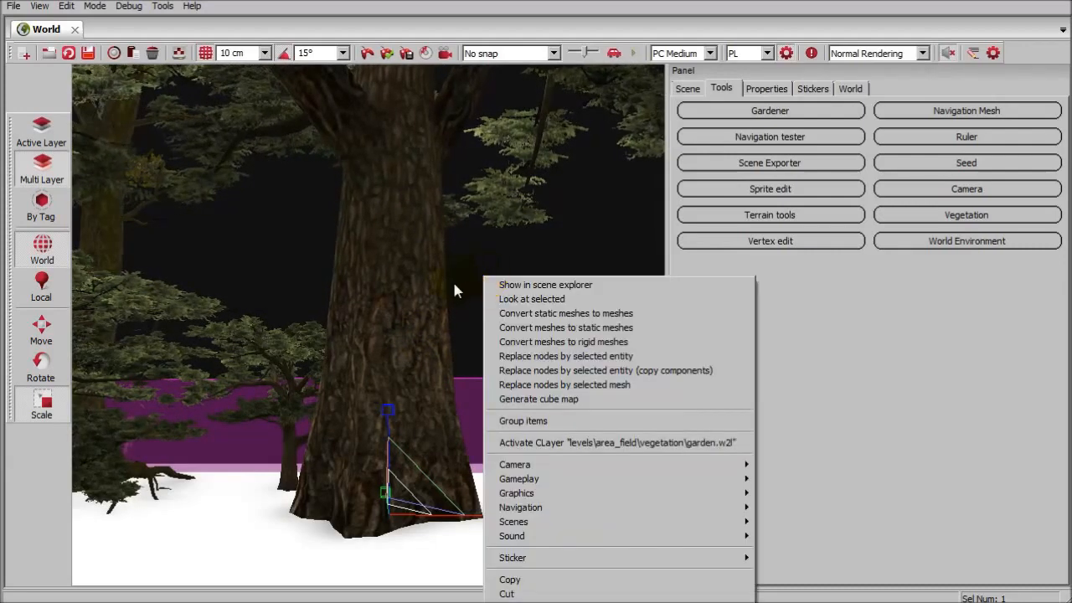
mouse_move(540, 327)
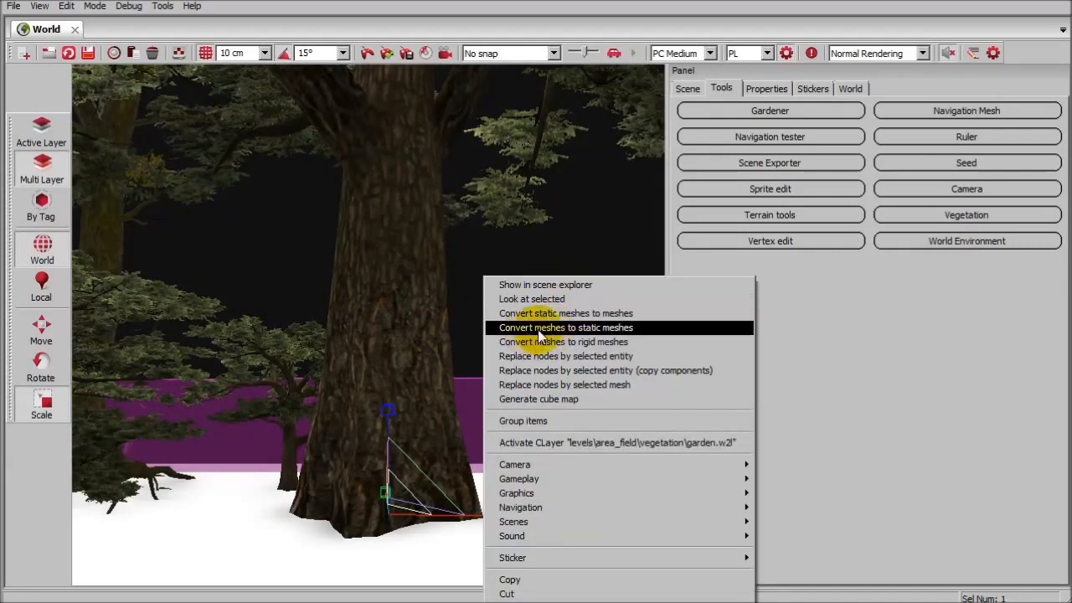
- Apply 'Convert meshes to static meshes' to the selected tree
left_click(565, 327)
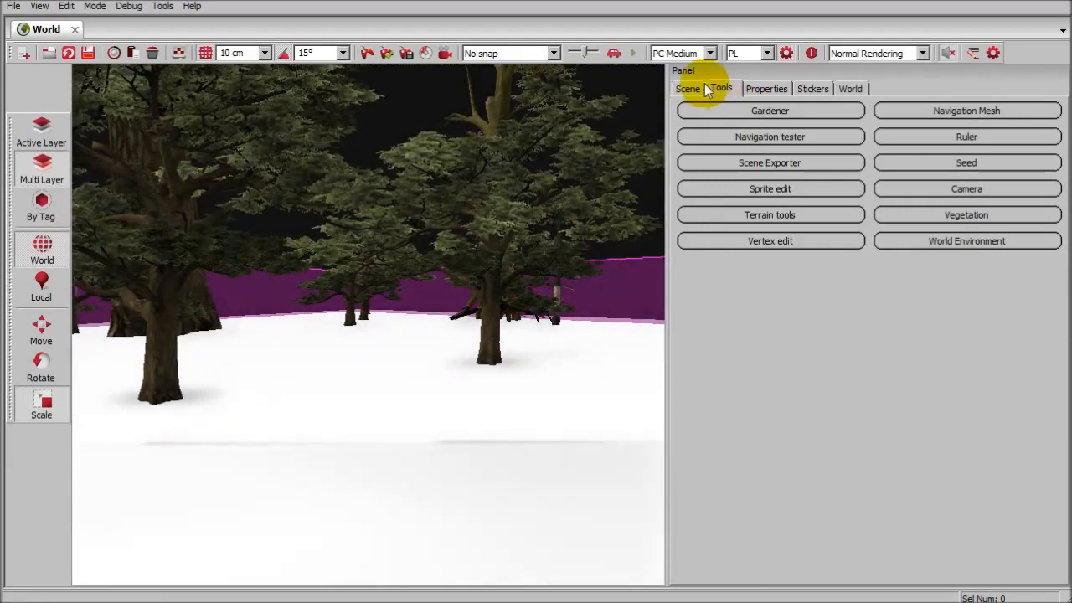
- In the Scene list, open the conversion menu for the selected garden entities
left_click(687, 89)
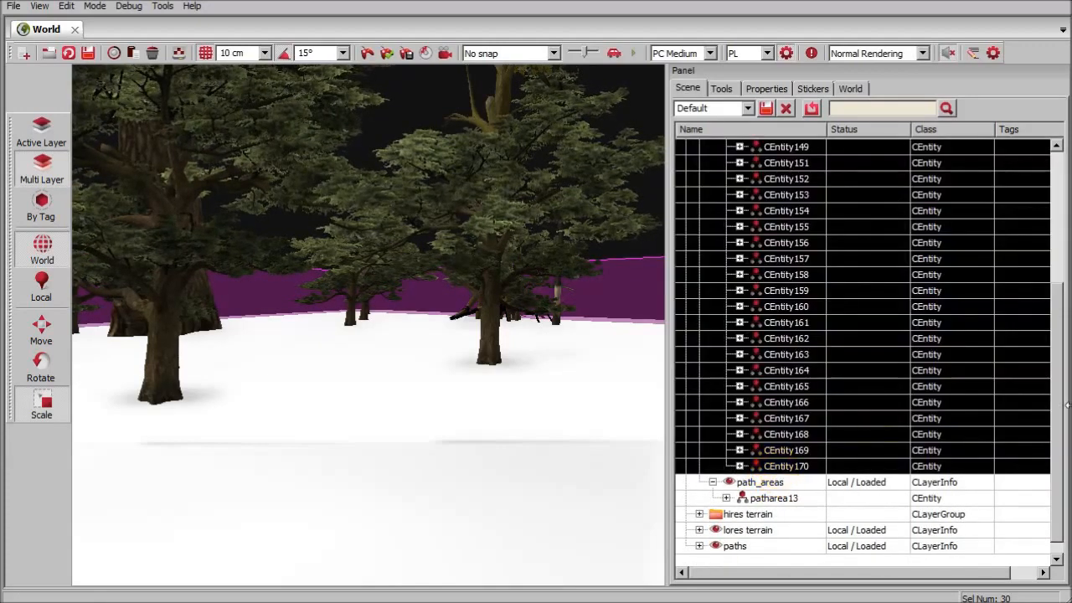
right_click(331, 369)
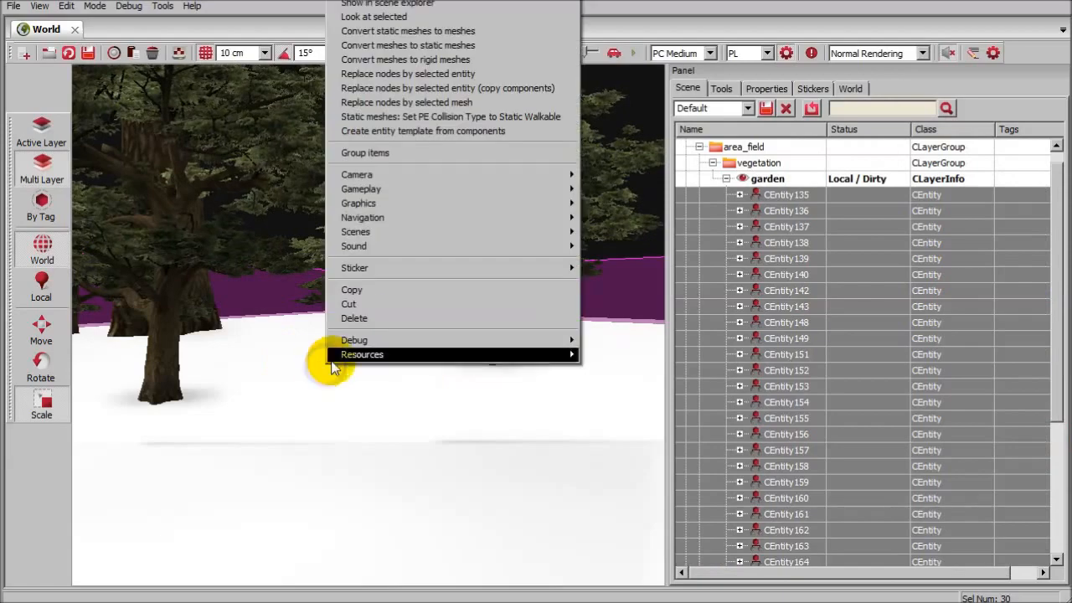
mouse_move(408, 46)
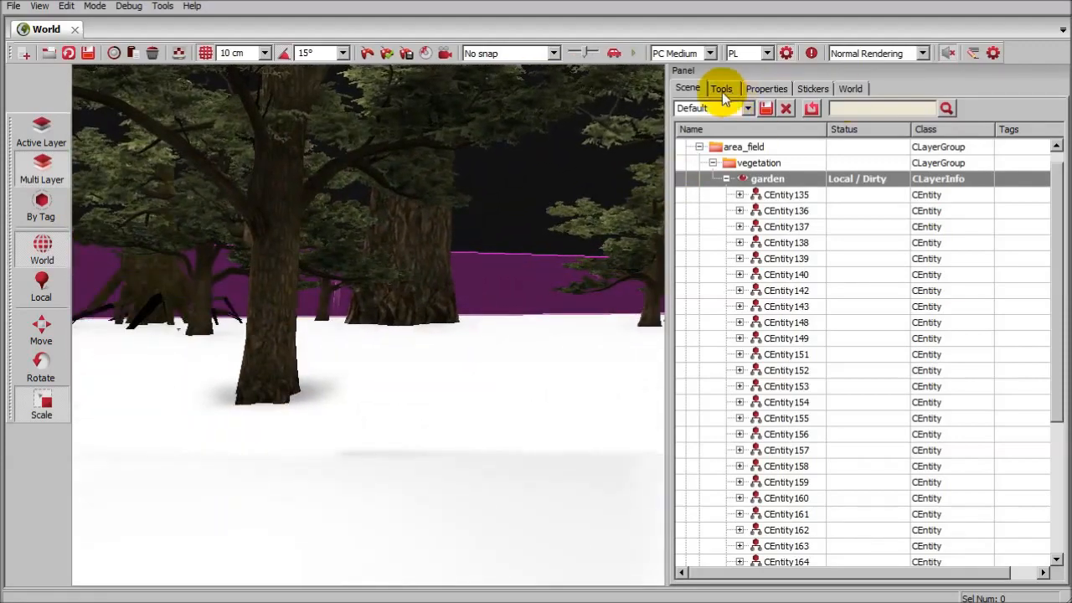
- Collect navigation mesh geometry for the garden and launch the level in game
left_click(720, 88)
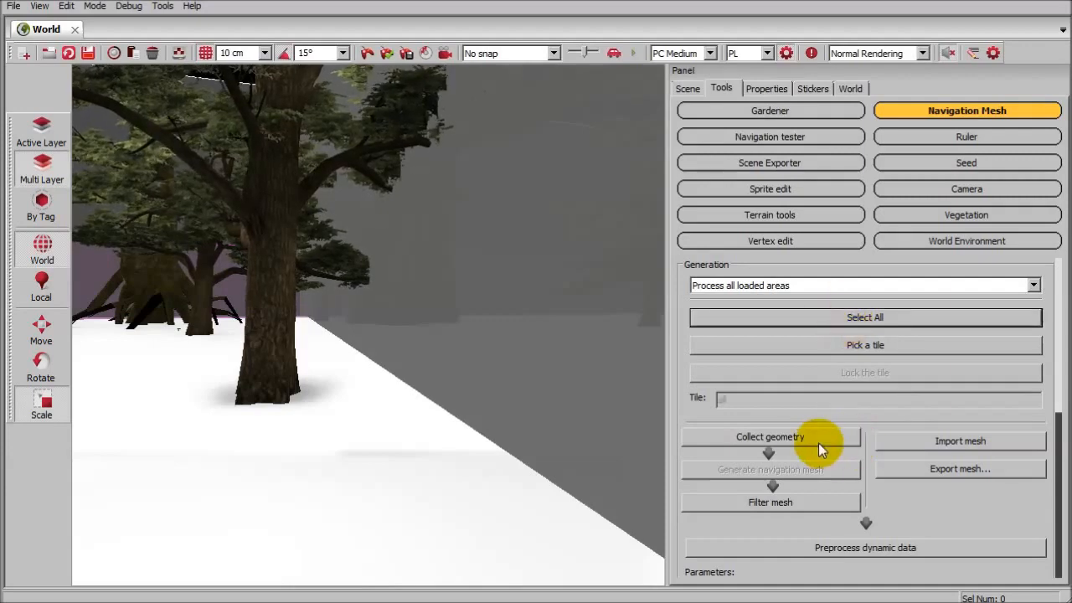
left_click(769, 437)
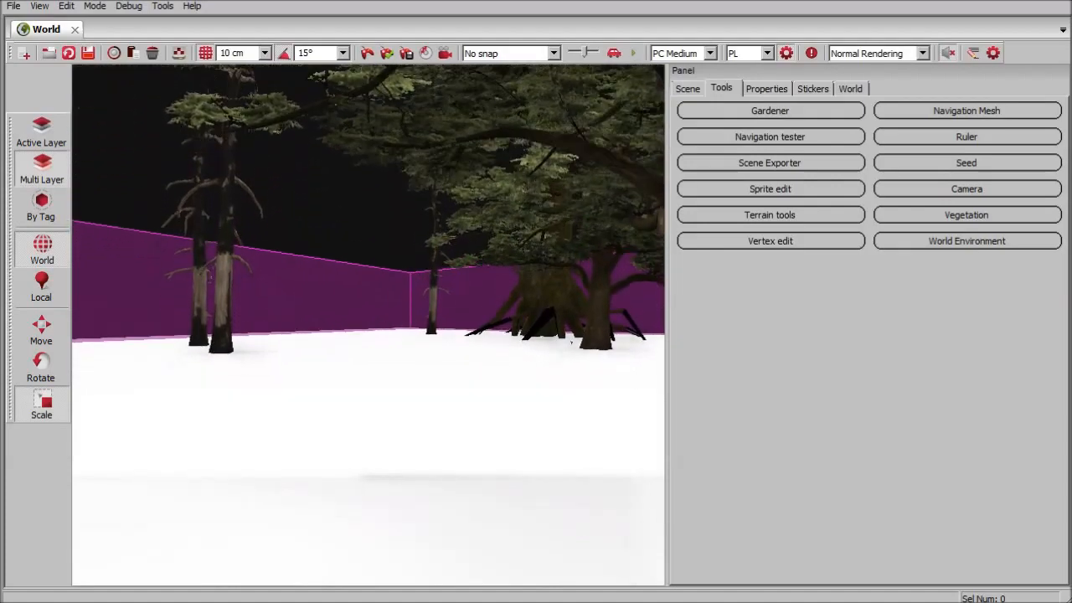
left_click(387, 53)
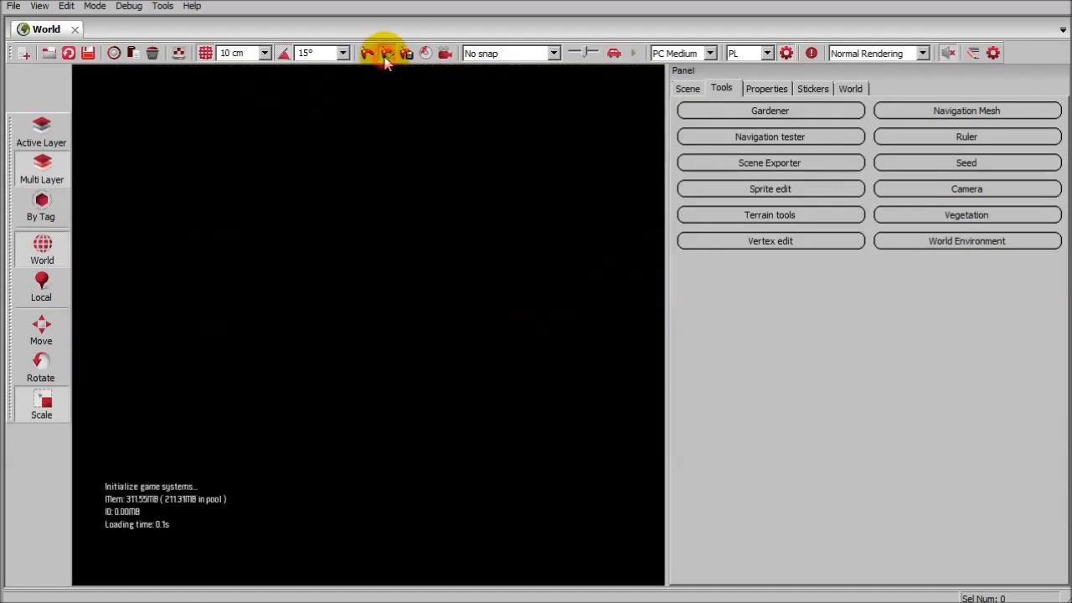
- Stop the play test among the pines and cedars and return to the editor
left_click(387, 53)
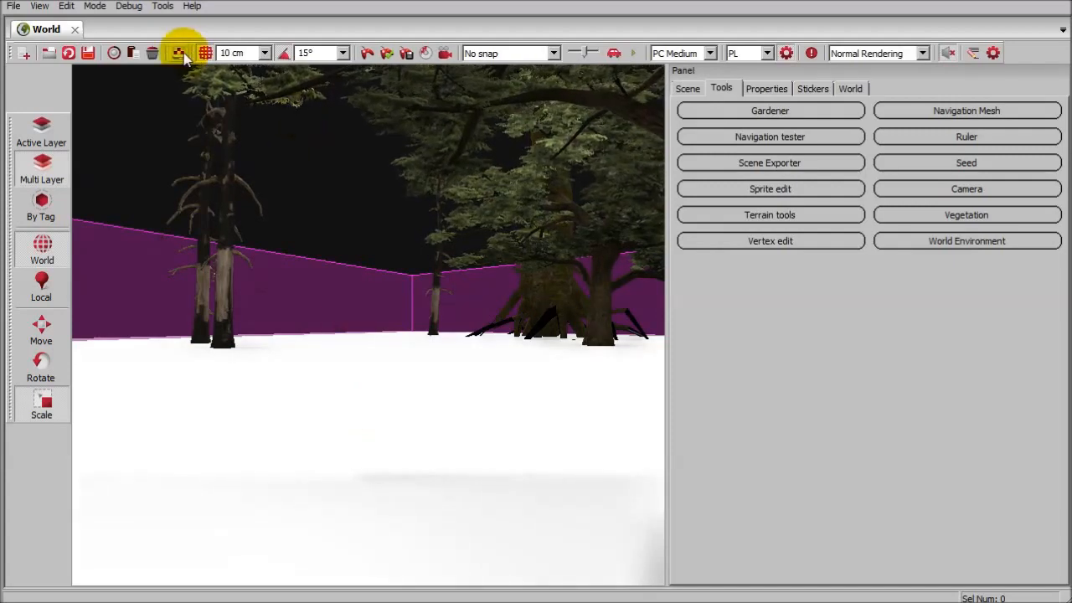
- Open port_fallen01 from the Asset Browser with its collision shape shown
left_click(178, 53)
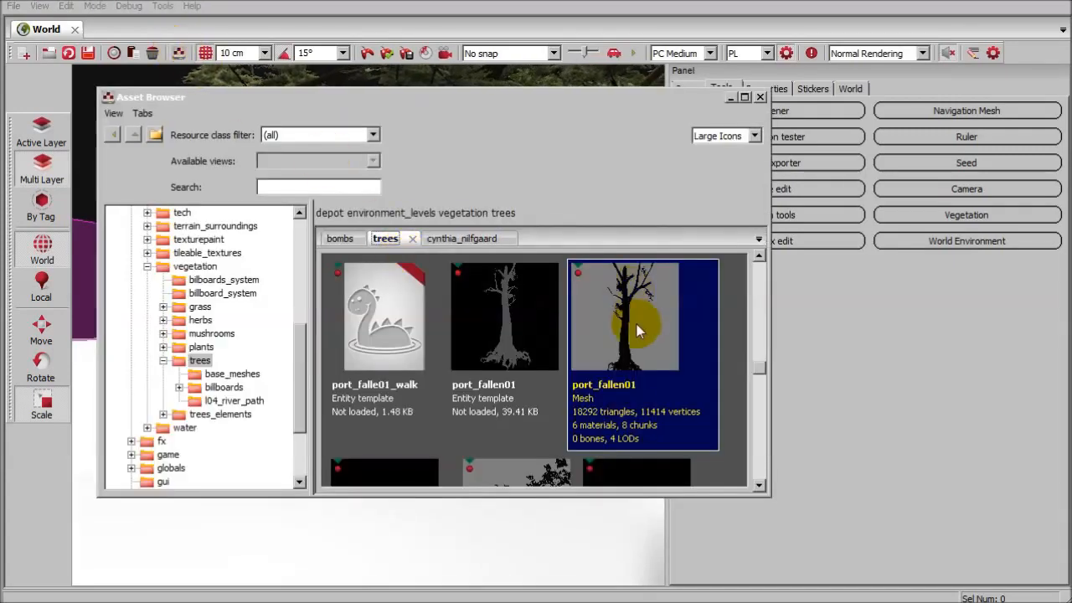
double_click(624, 316)
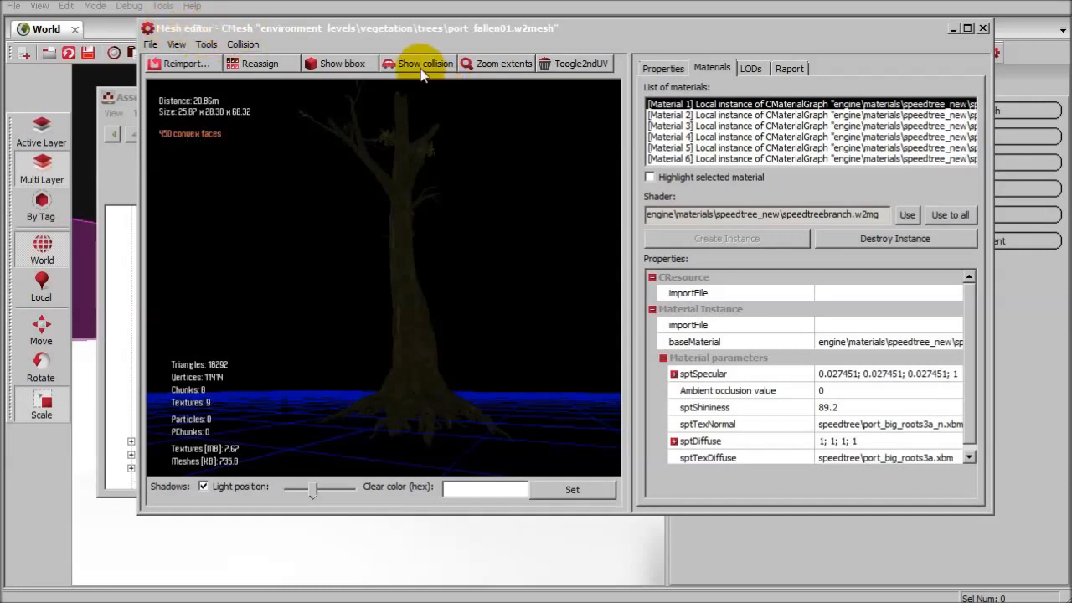
left_click(425, 64)
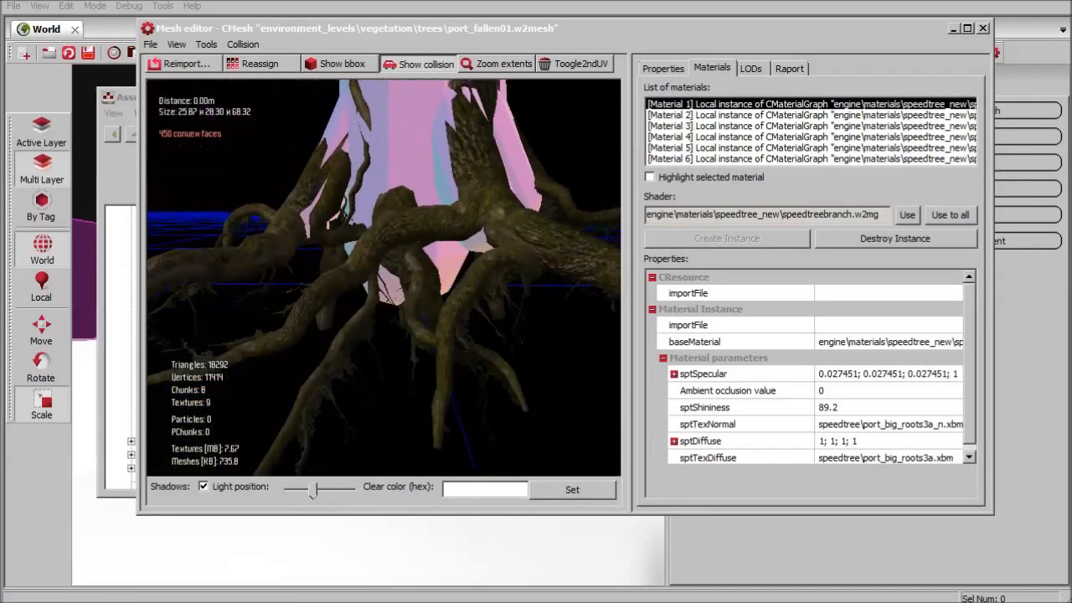
left_click(243, 44)
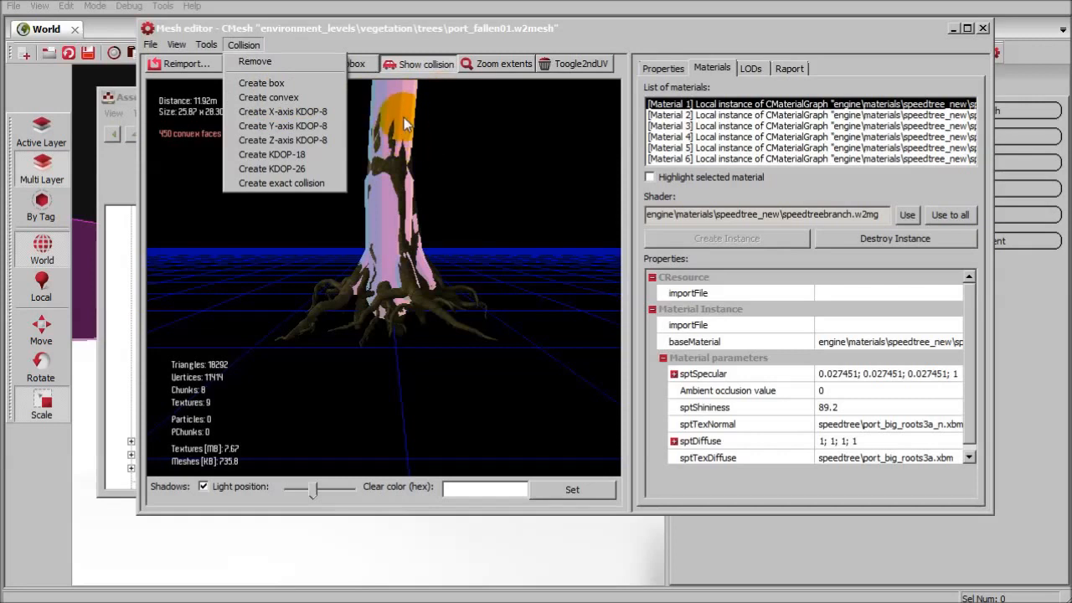
mouse_move(268, 97)
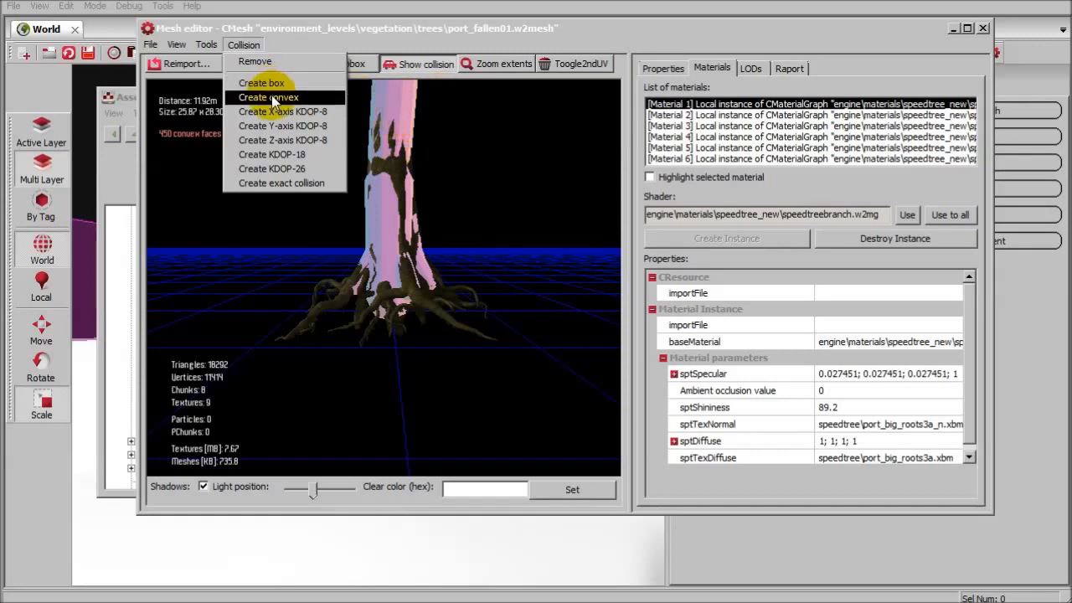
- Try convex, then exact collision on port_fallen01, answering the exact-collision performance warning
left_click(268, 98)
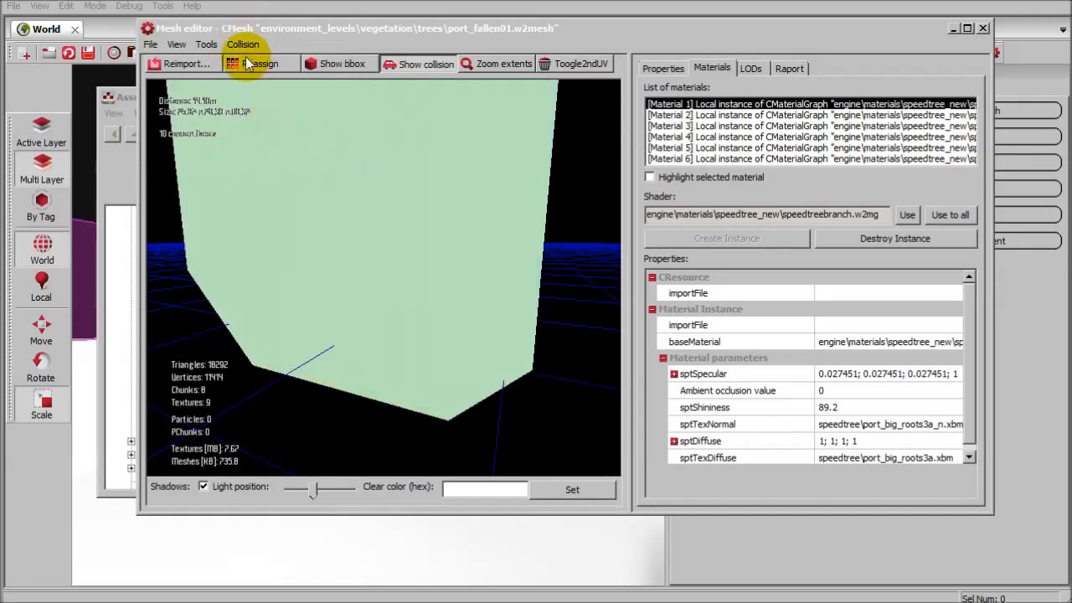
left_click(244, 44)
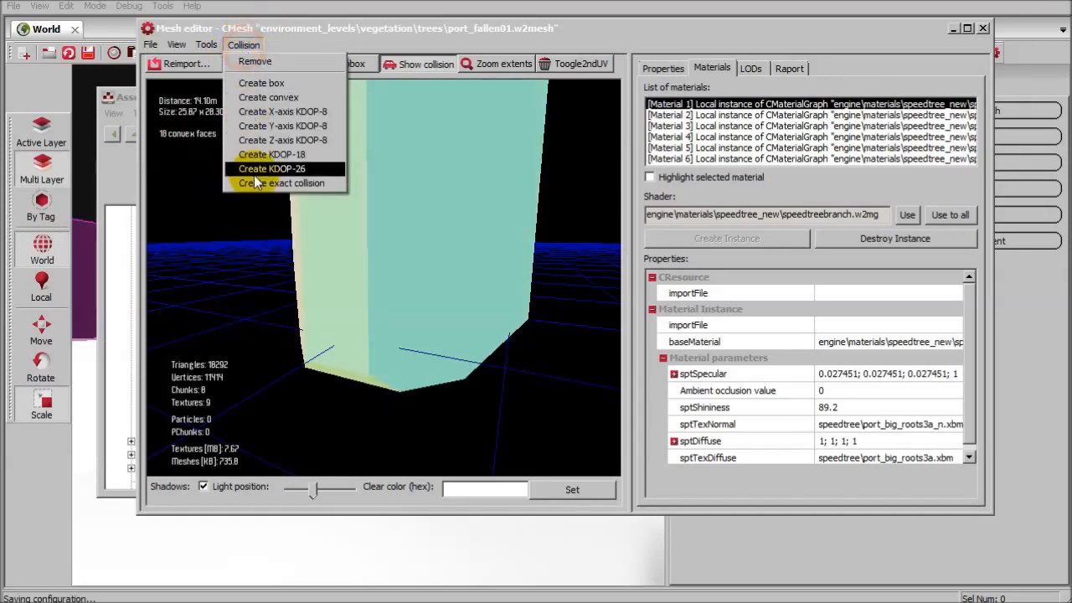
left_click(284, 183)
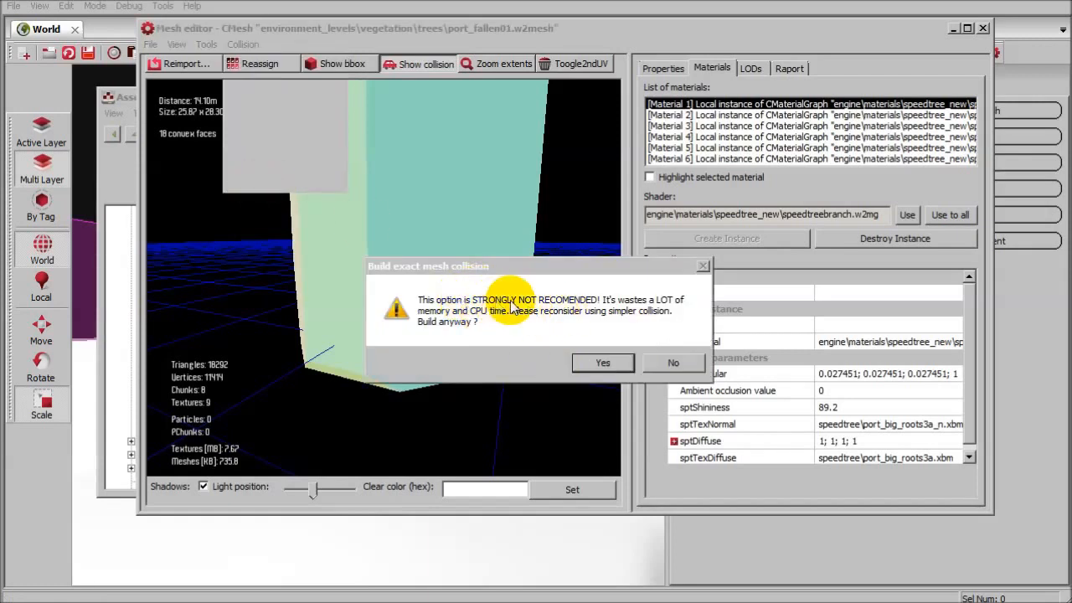
left_click(672, 361)
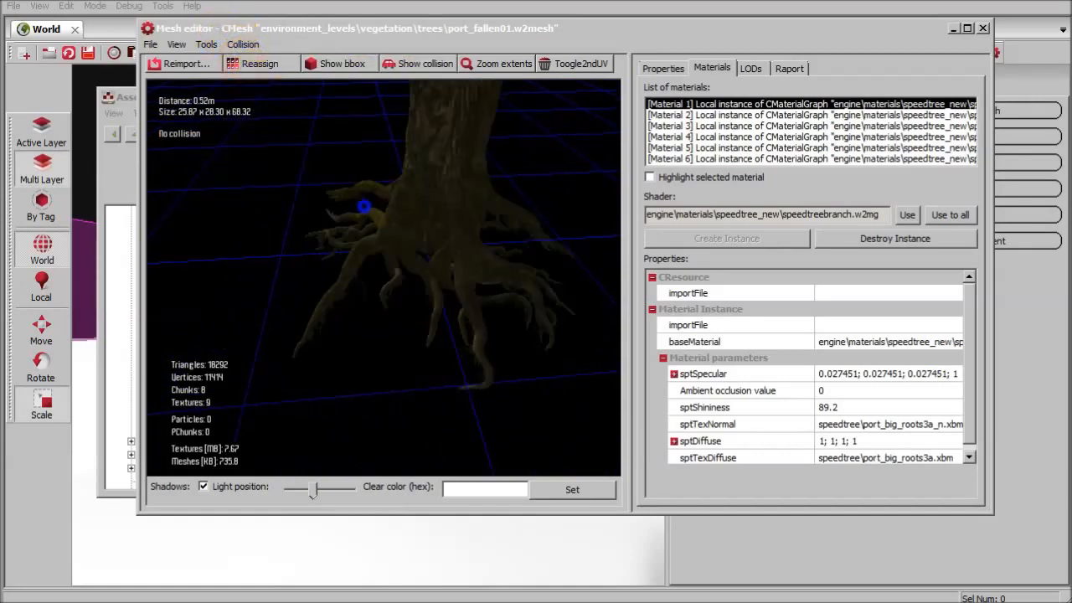
- Reopen port_fallen01 to confirm its 450-face convex collision, then close the mesh editor
left_click(242, 44)
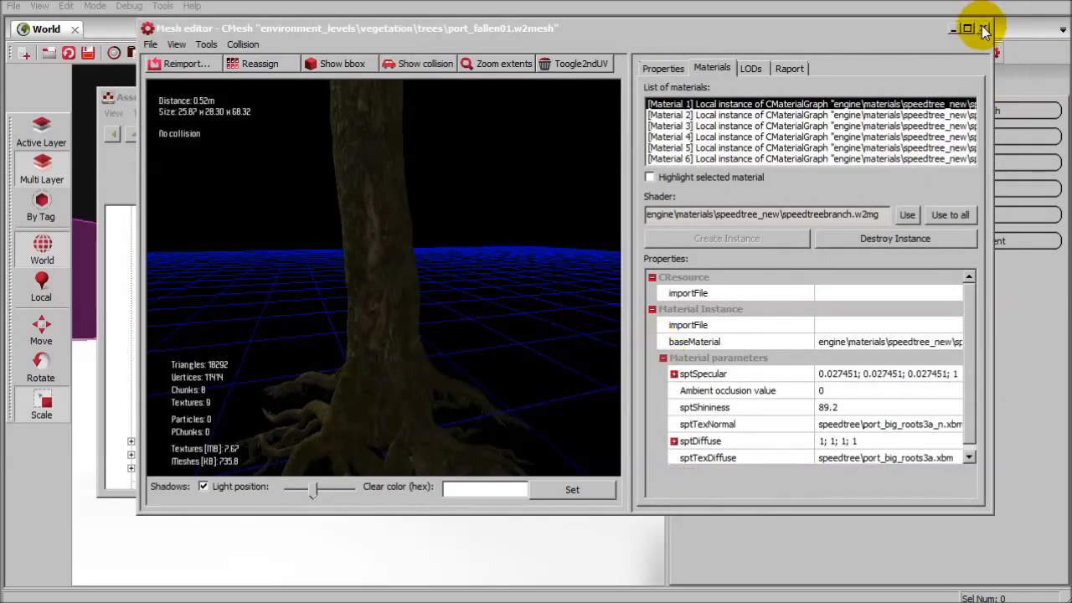
left_click(984, 29)
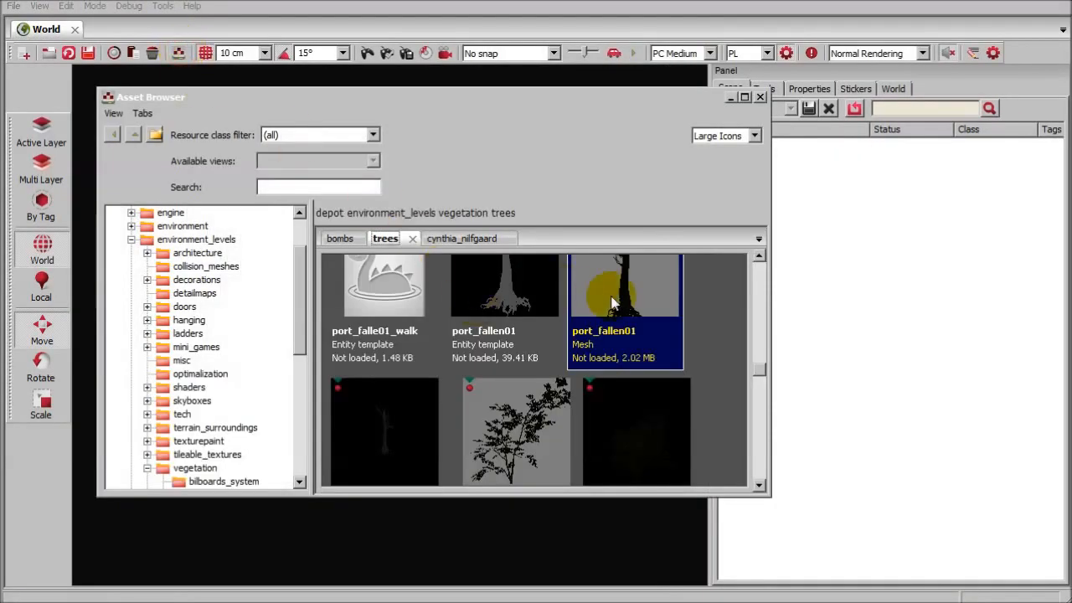
double_click(624, 285)
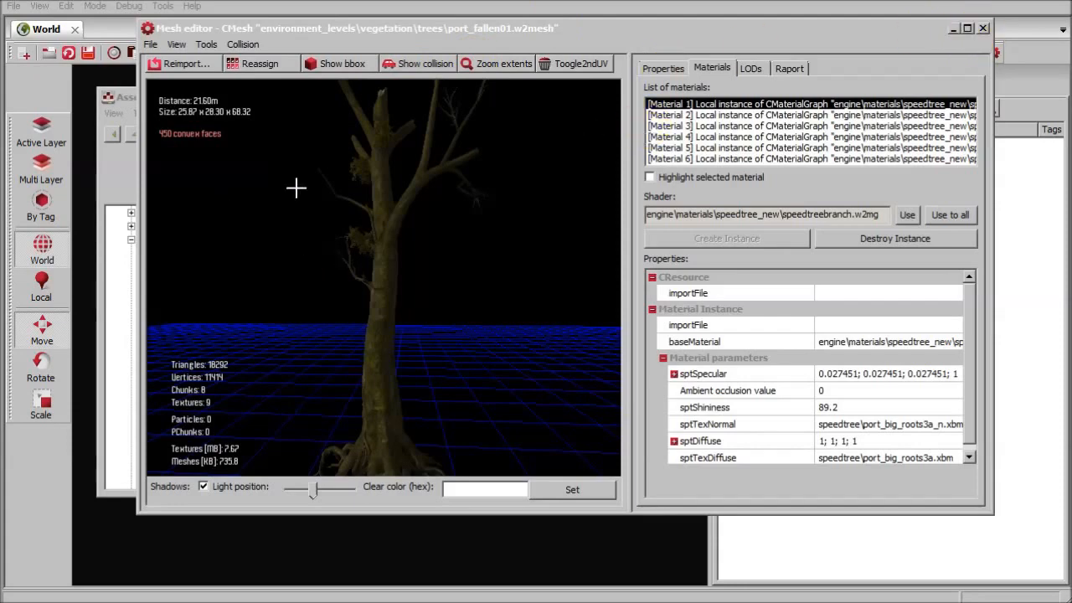
mouse_move(359, 217)
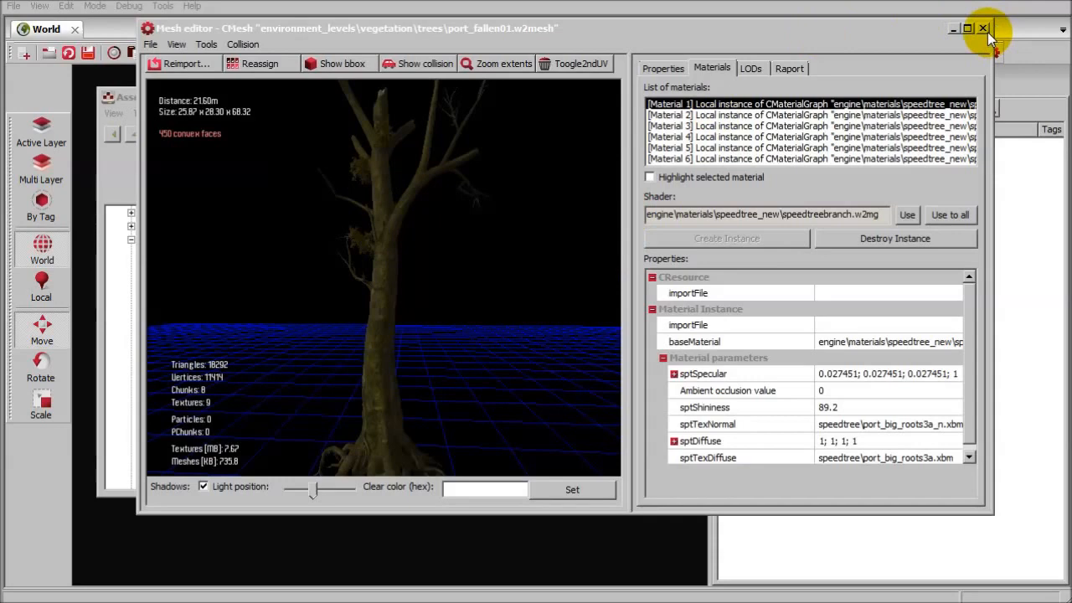
left_click(151, 44)
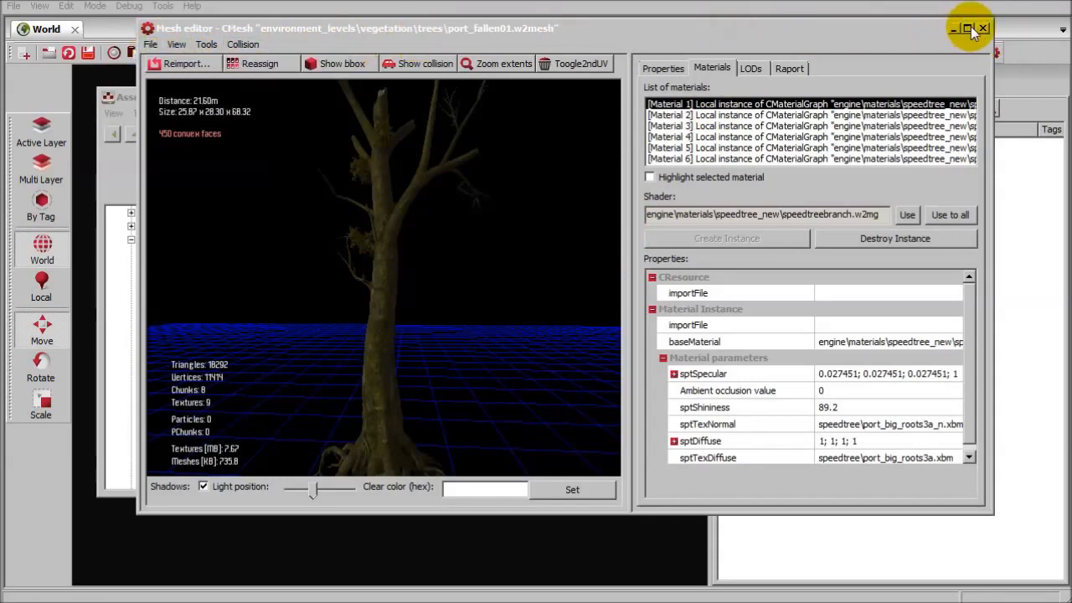
left_click(983, 28)
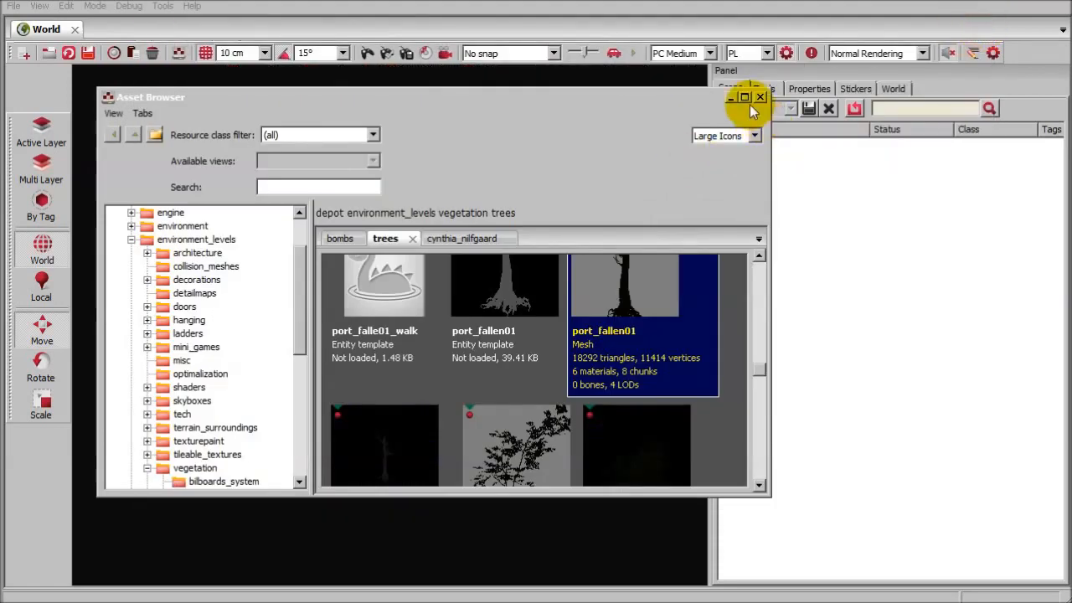
scroll("down", 3)
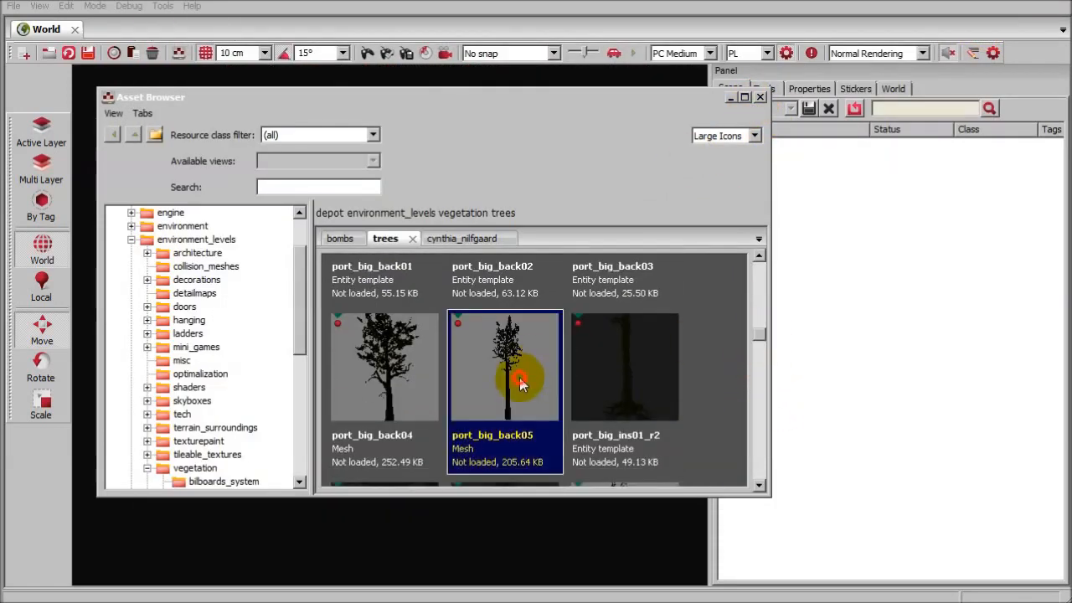
- Give port_big_back05 a 65-face convex collision and orbit to inspect the hull
double_click(505, 366)
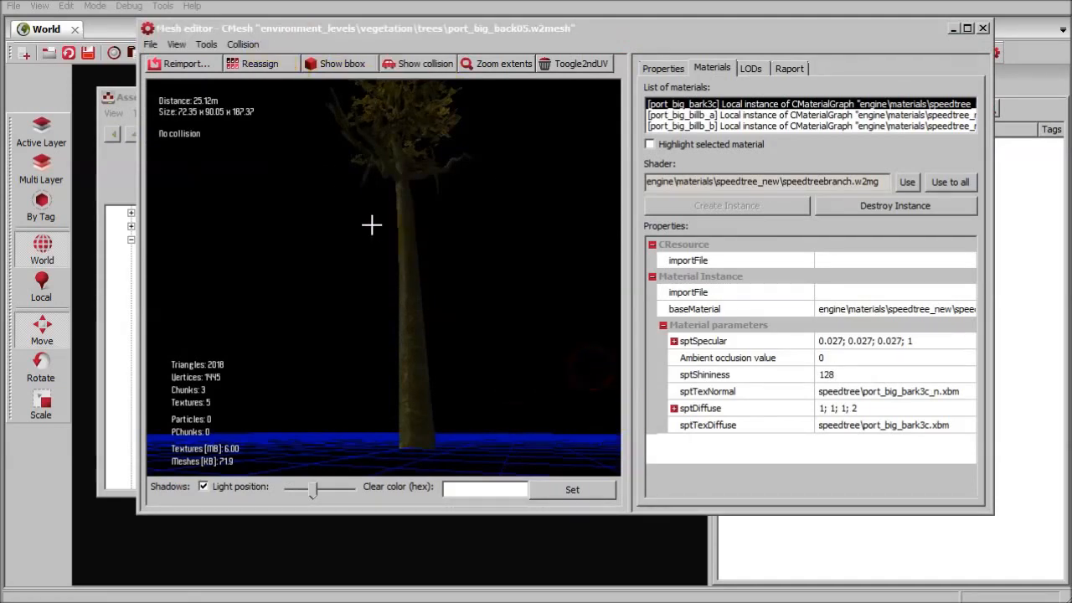
left_click(243, 44)
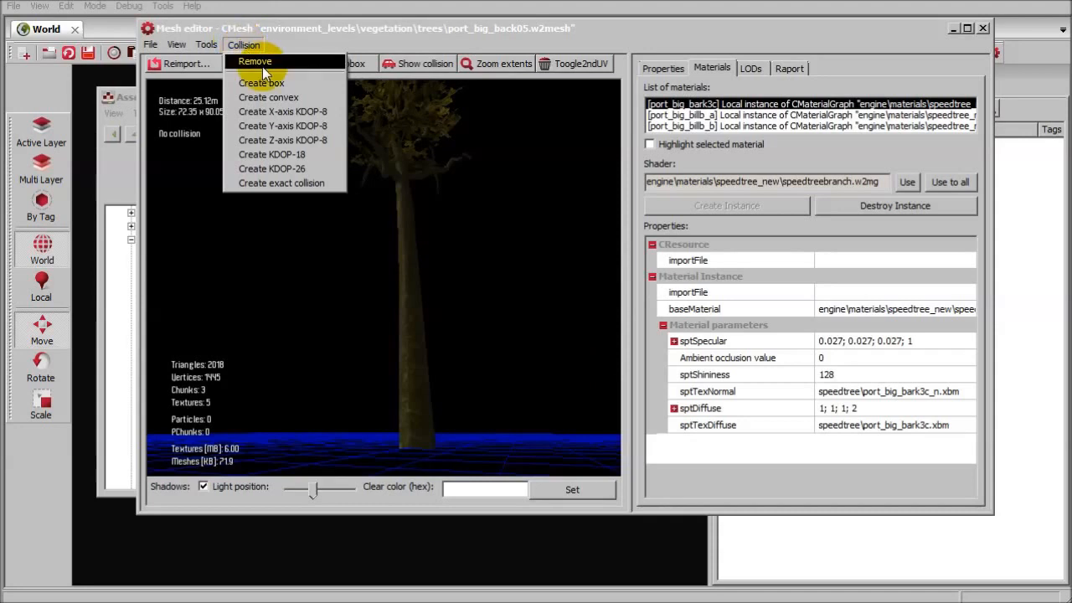
left_click(267, 97)
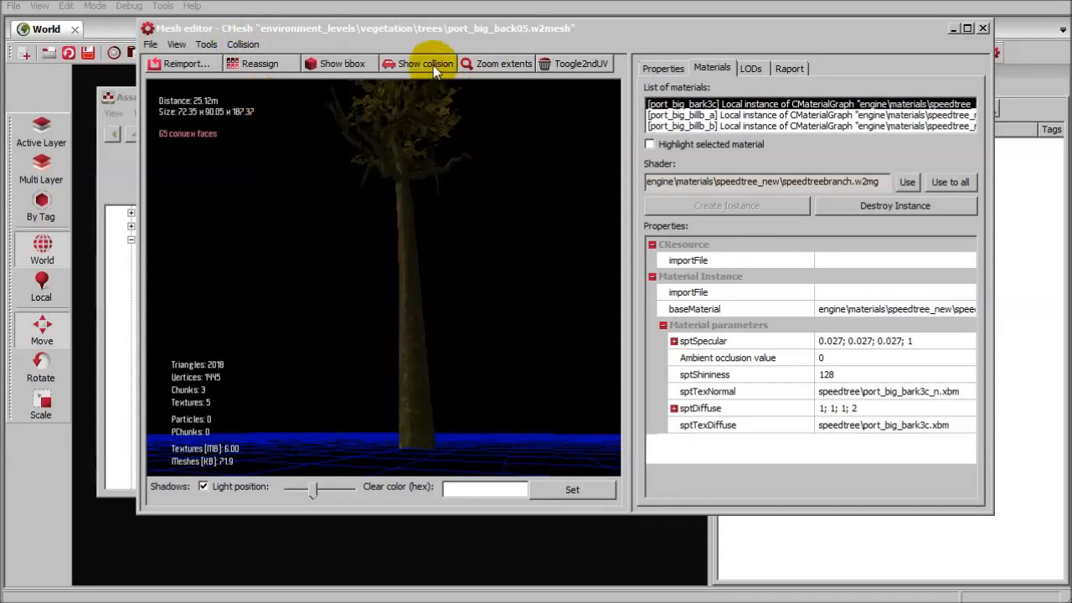
left_click(425, 63)
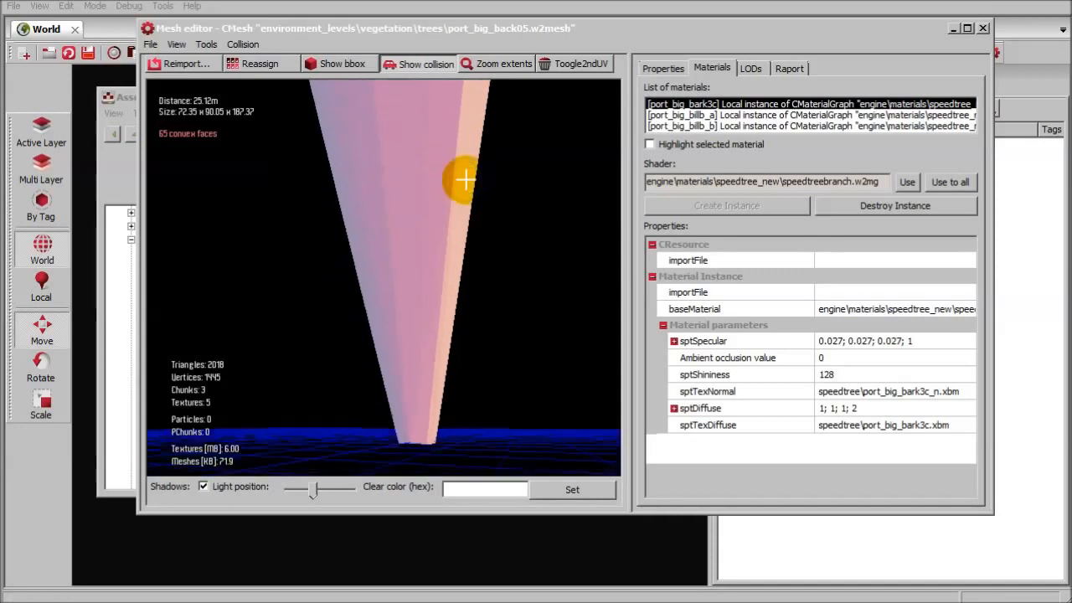
left_click_drag(464, 180, 419, 444)
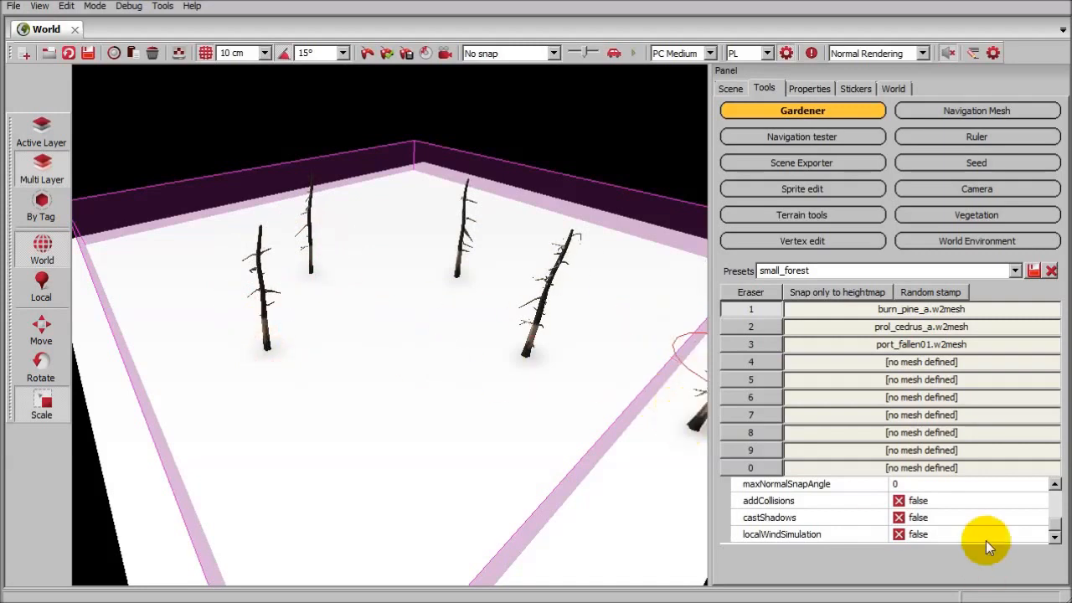
- Enable addCollisions and castShadows on the small_forest preset, save it, and paint more trees
left_click(898, 500)
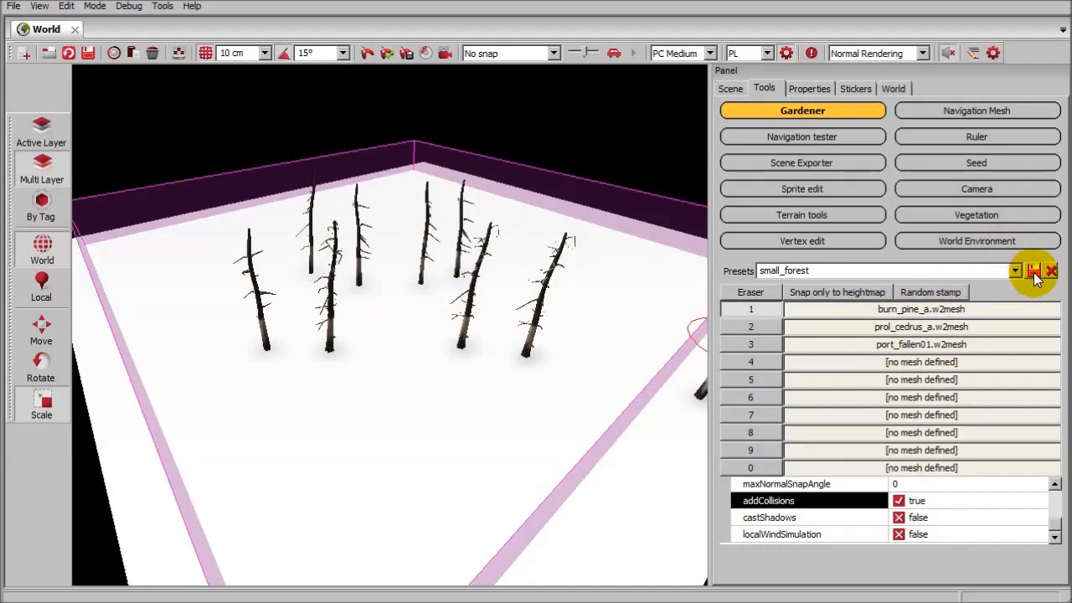
left_click(1033, 270)
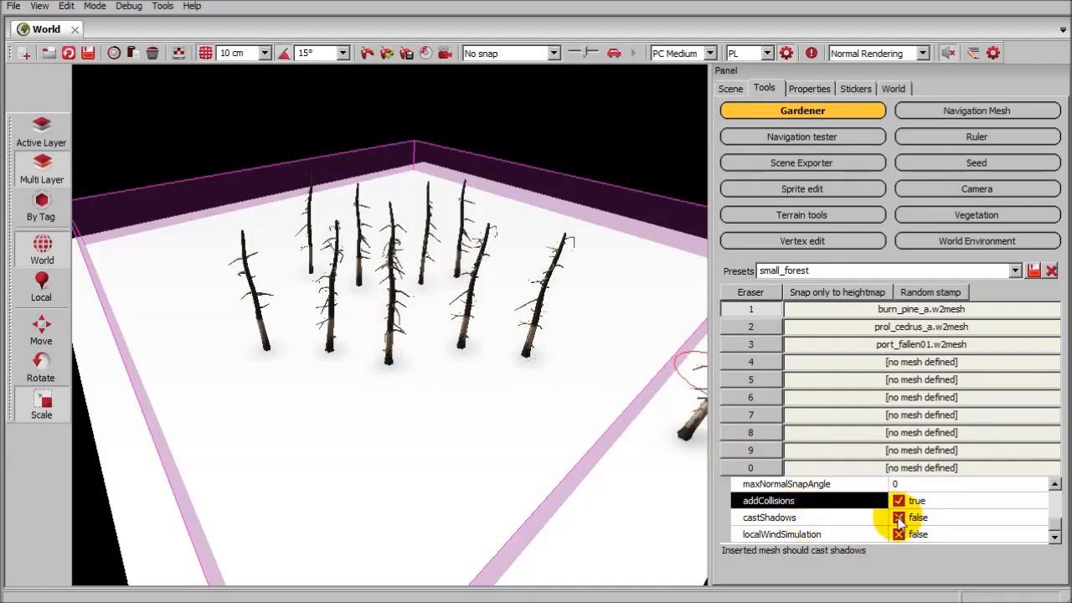
left_click(899, 516)
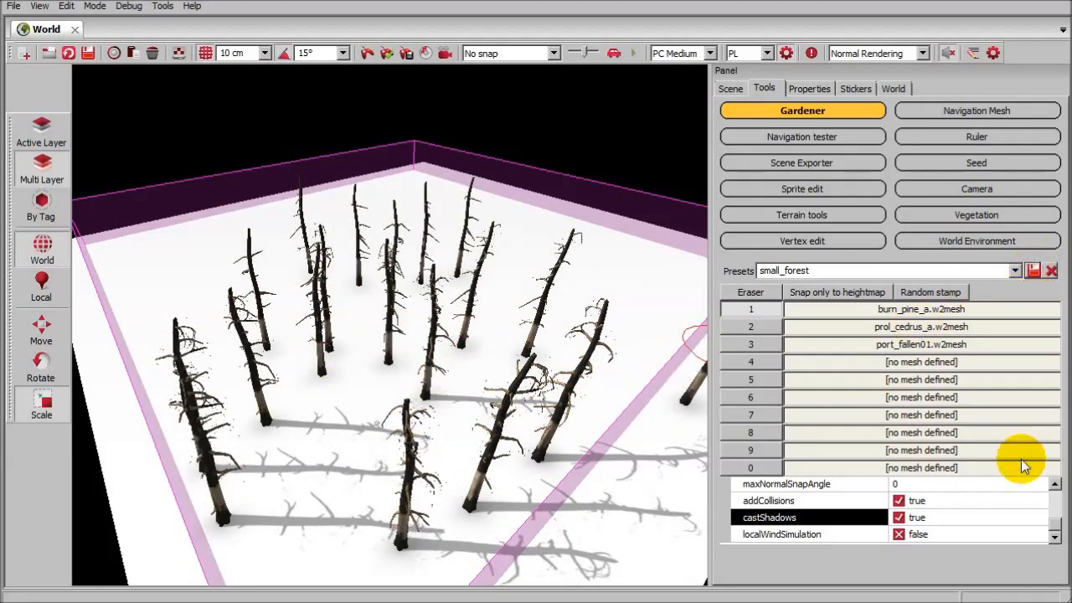
left_click(899, 517)
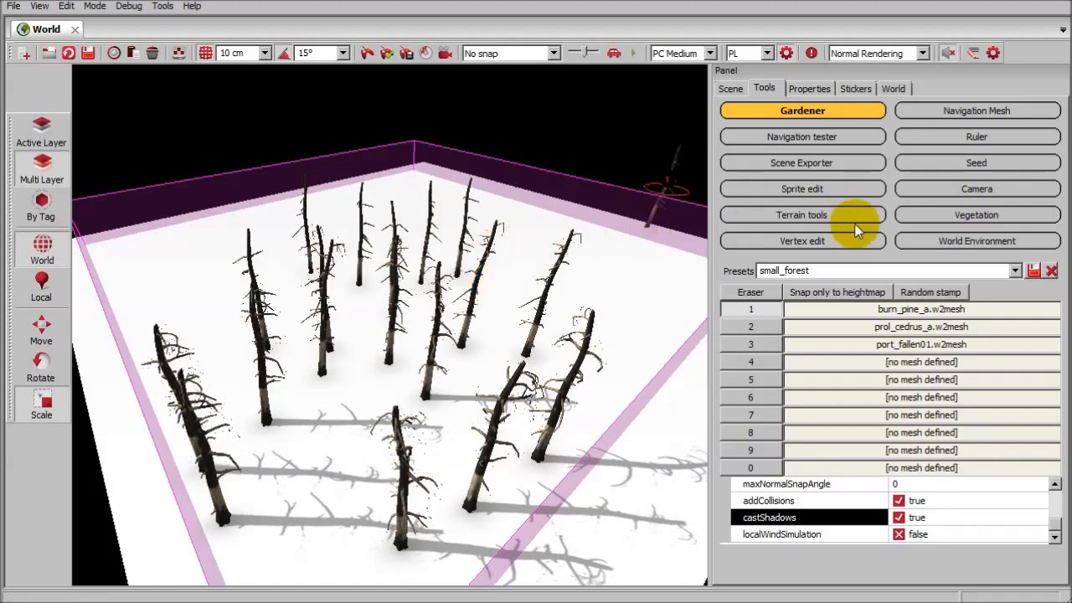
left_click(976, 215)
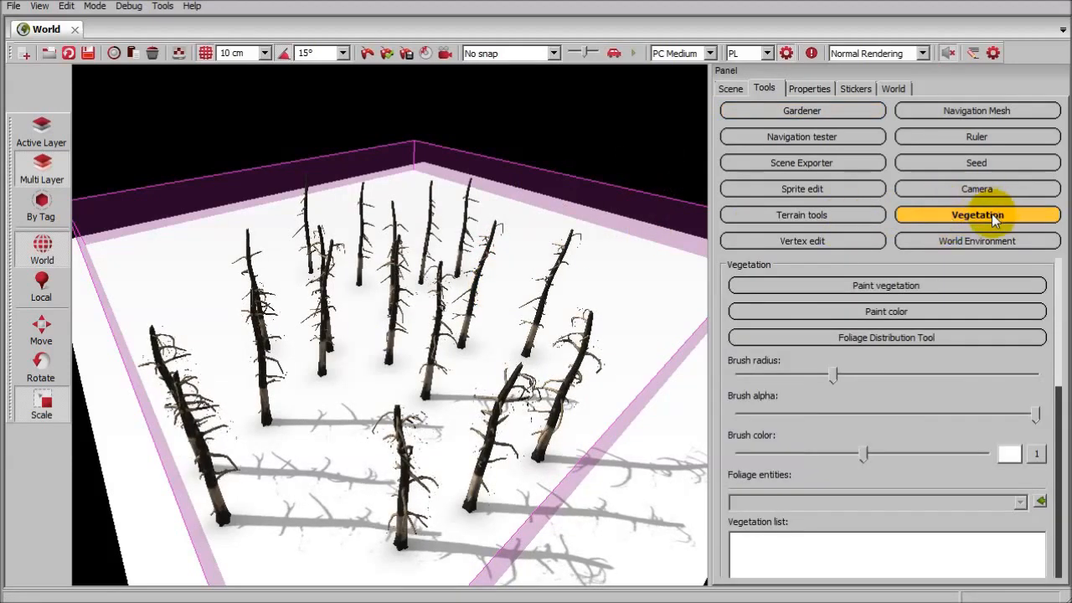